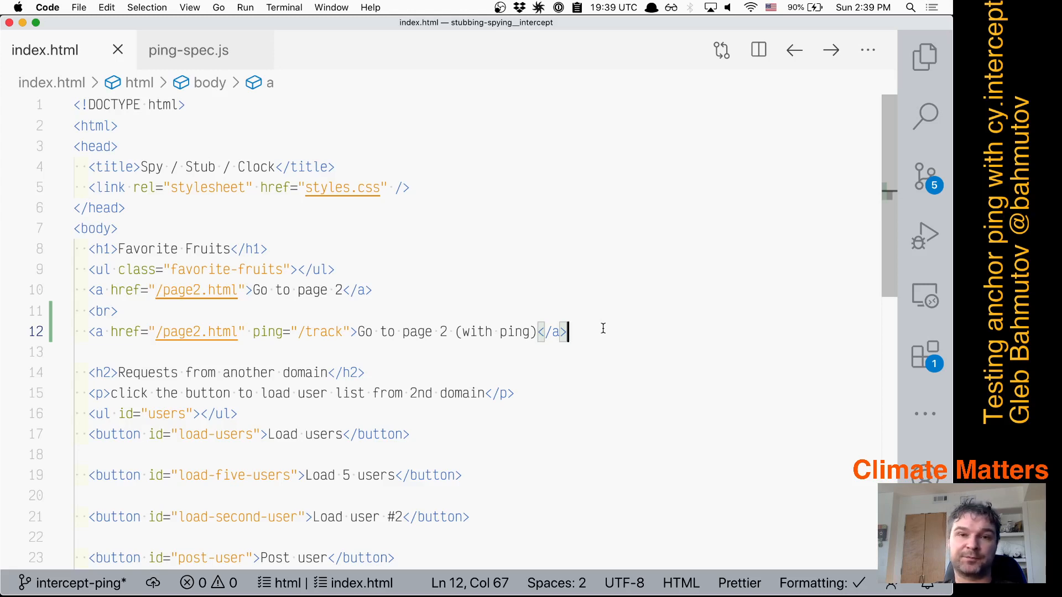
mouse_move(109, 335)
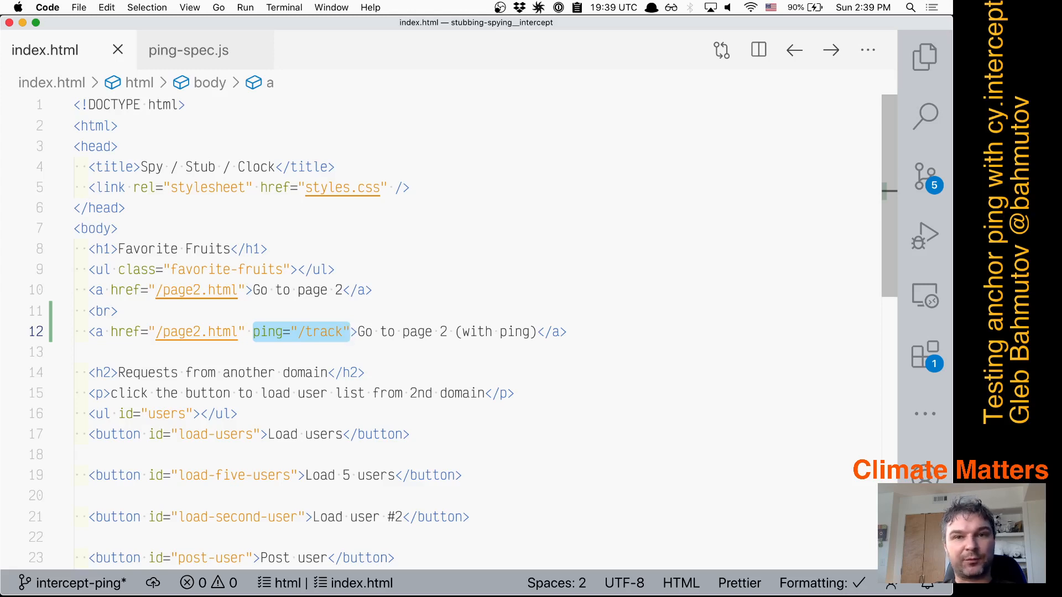
Highlight the anchor's page2 href and /track ping attribute, then follow the ping link to page 2
left_click(352, 332)
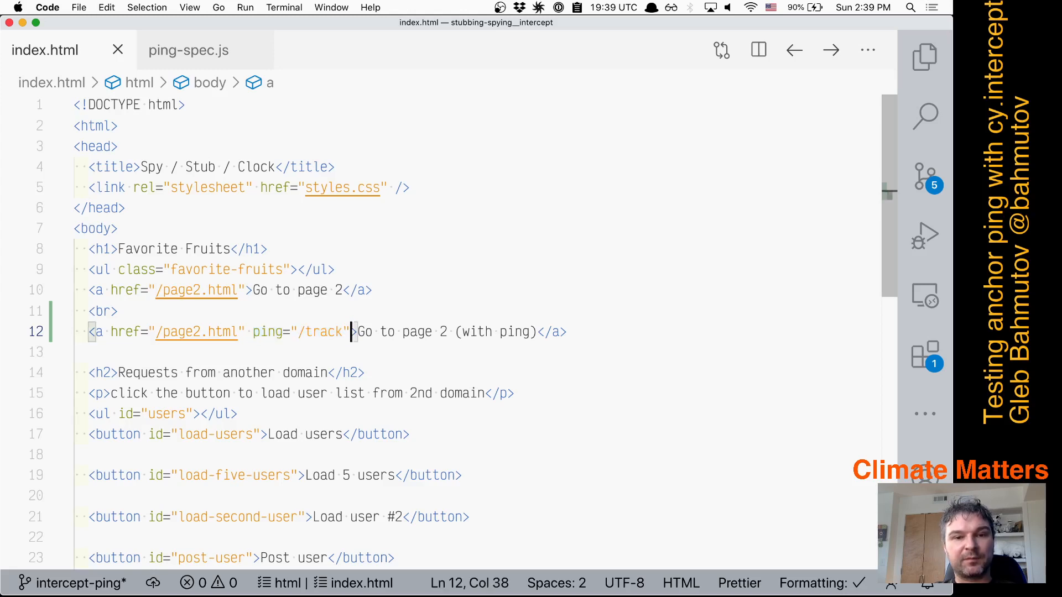
double_click(176, 331)
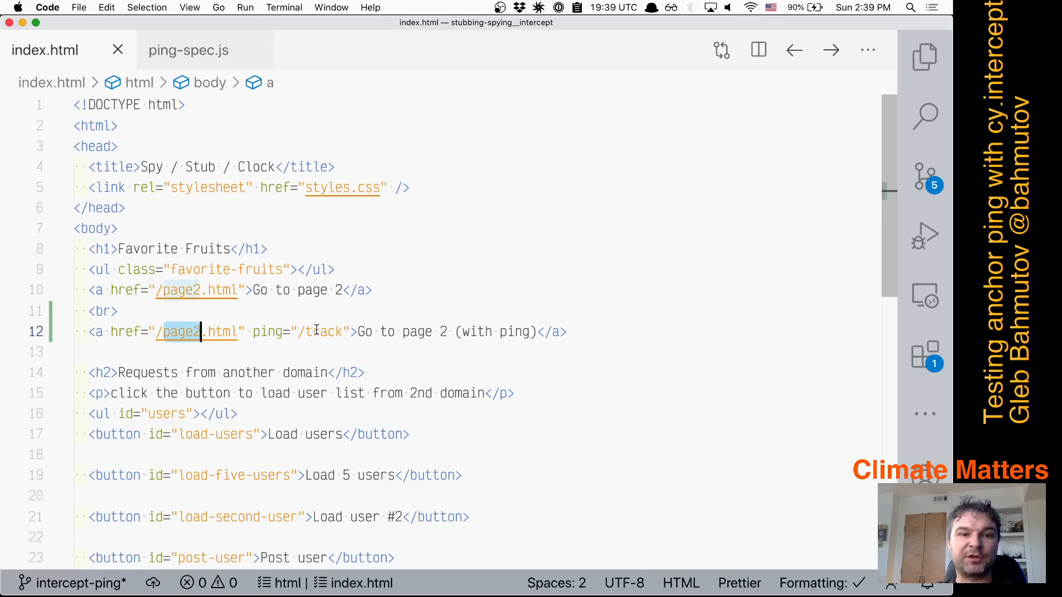
double_click(323, 331)
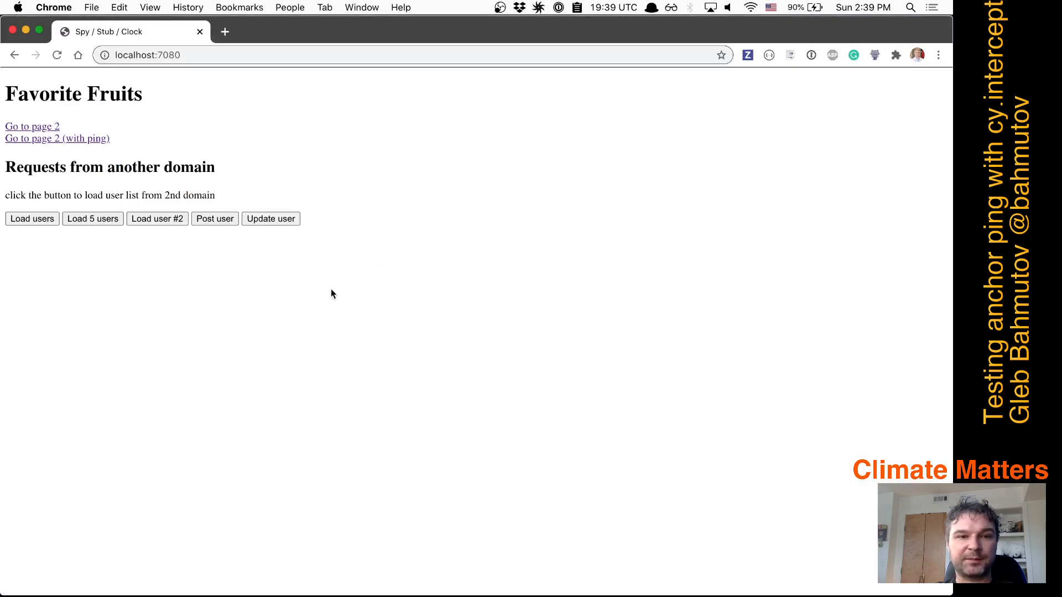
mouse_move(91, 156)
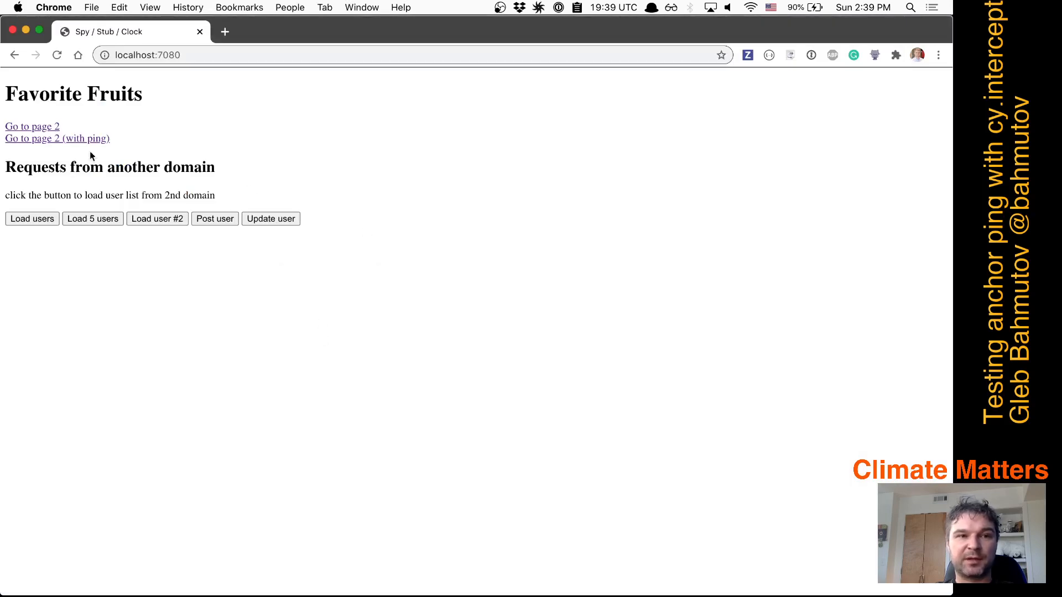
mouse_move(447, 233)
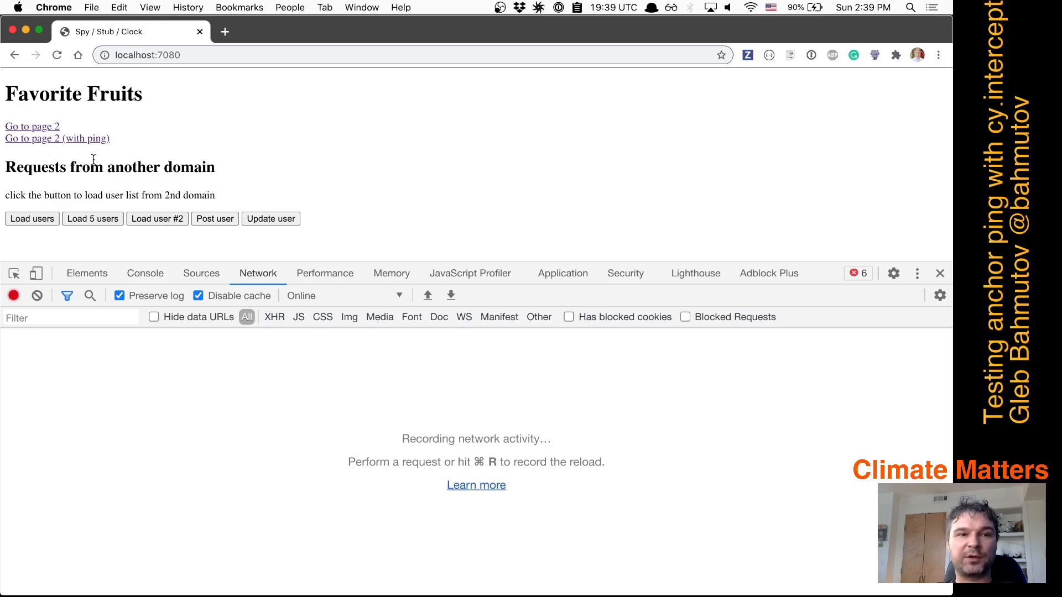
left_click(57, 139)
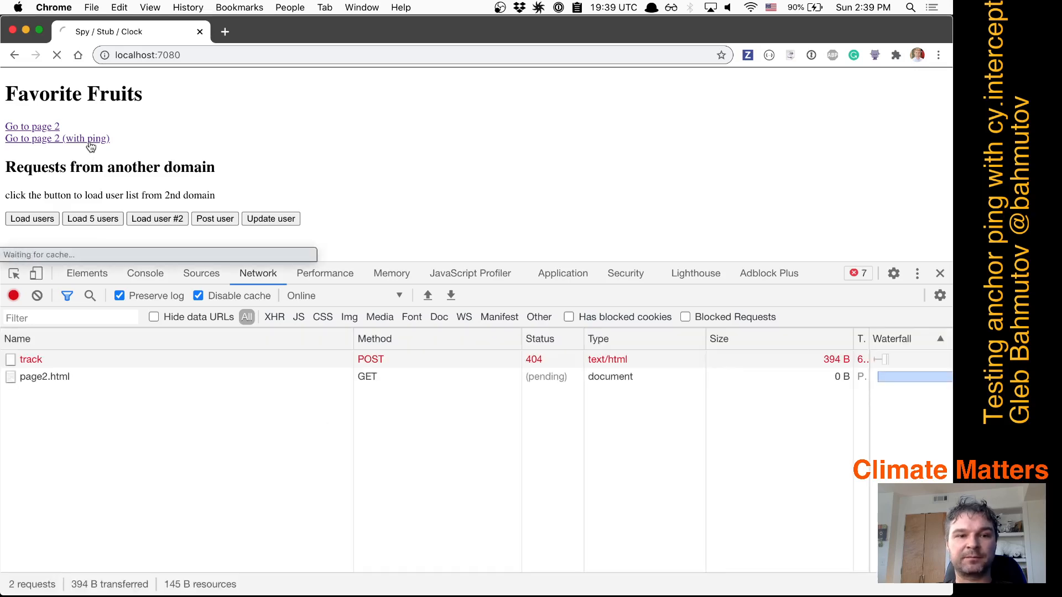
left_click(57, 138)
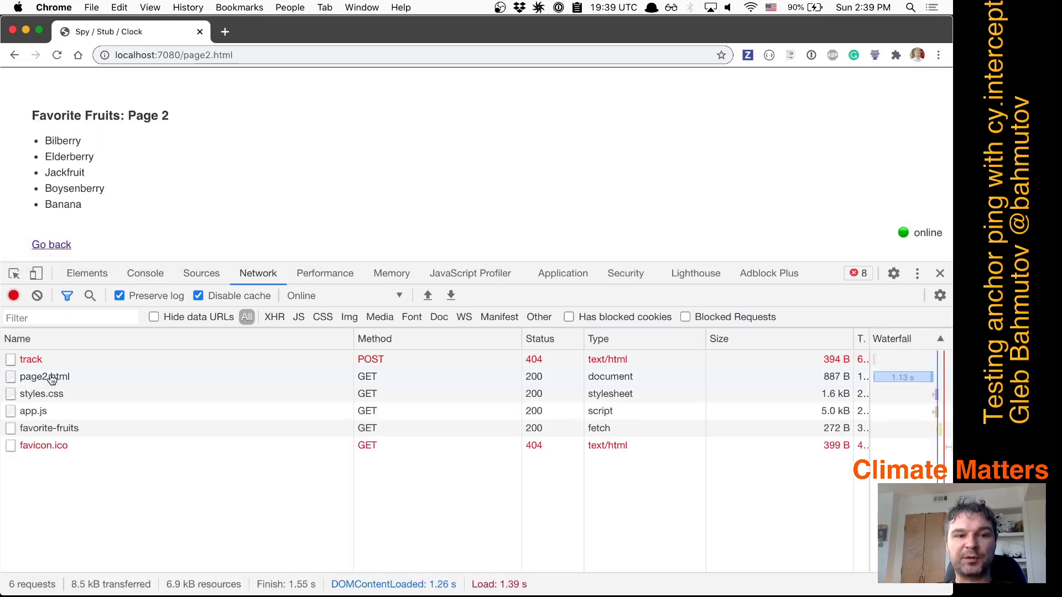
mouse_move(30, 359)
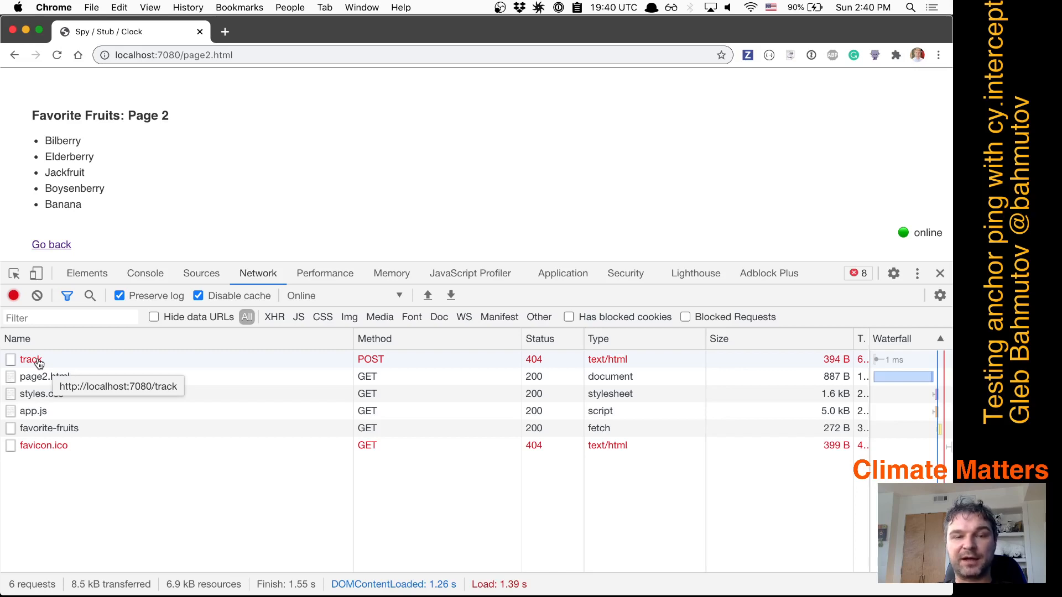
Show the /track request's details scrolled to its Ping-From and Ping-To request headers
left_click(30, 359)
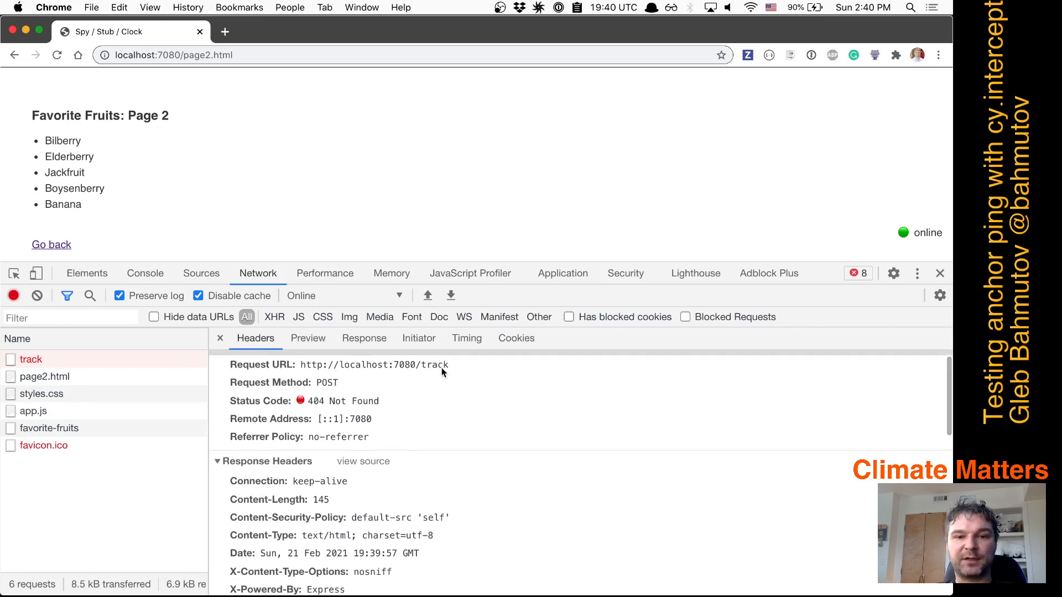
scroll("down", 3)
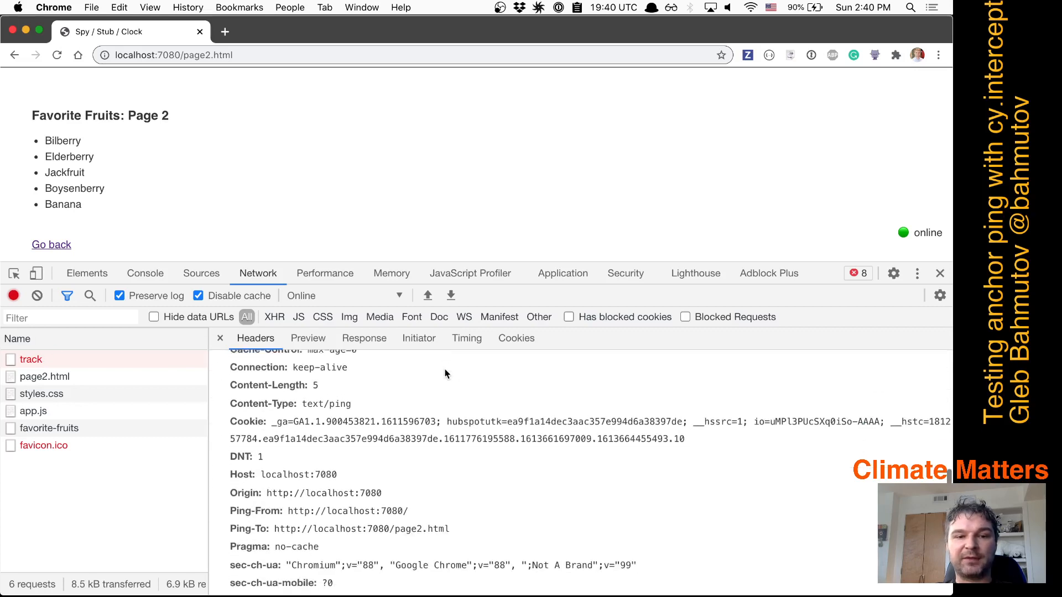
scroll("down", 3)
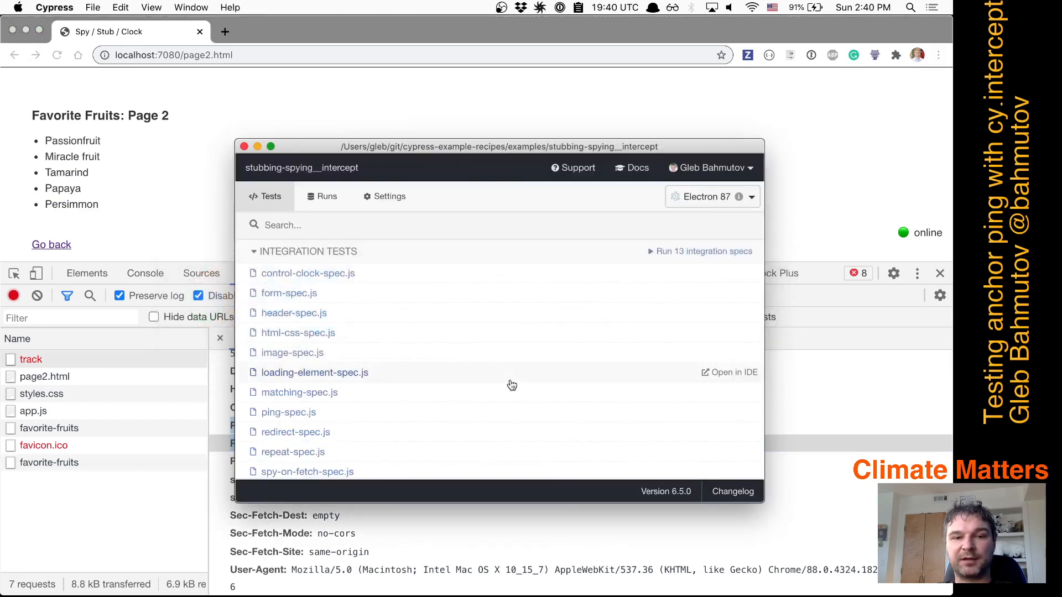
mouse_move(301, 414)
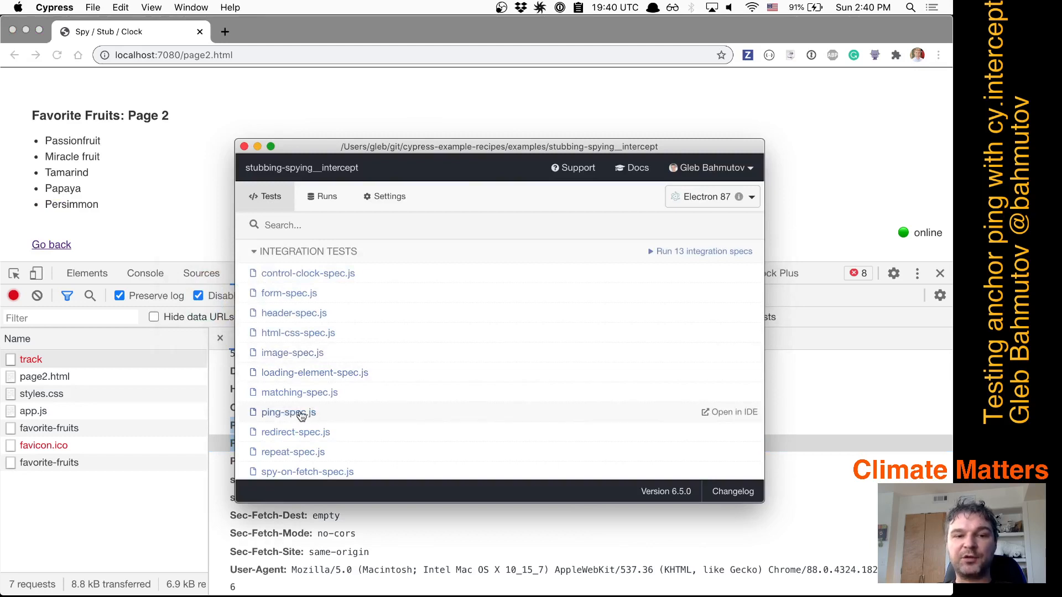
Open ping-spec.js in the IDE from the Cypress integration test list
left_click(287, 413)
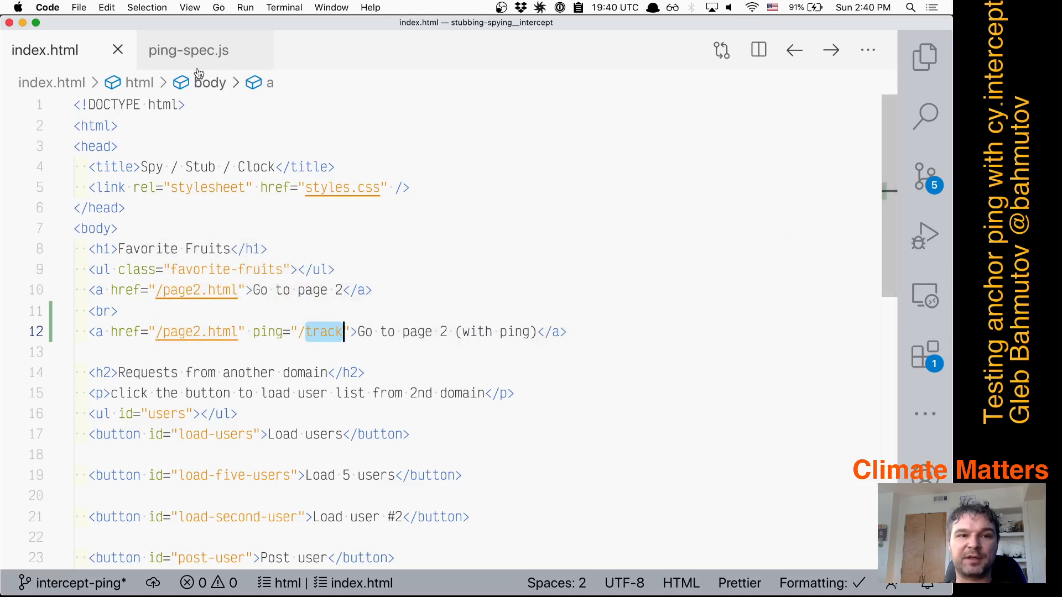
Add cy.get('a[ping]').click() to ping-spec.js after checking the anchor in index.html
left_click(188, 50)
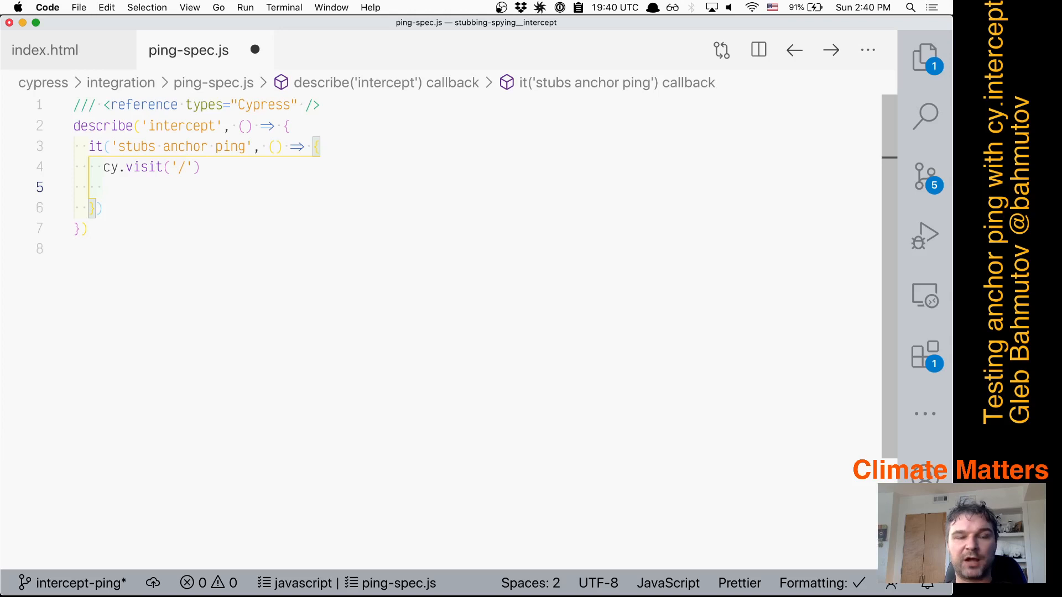
left_click(45, 49)
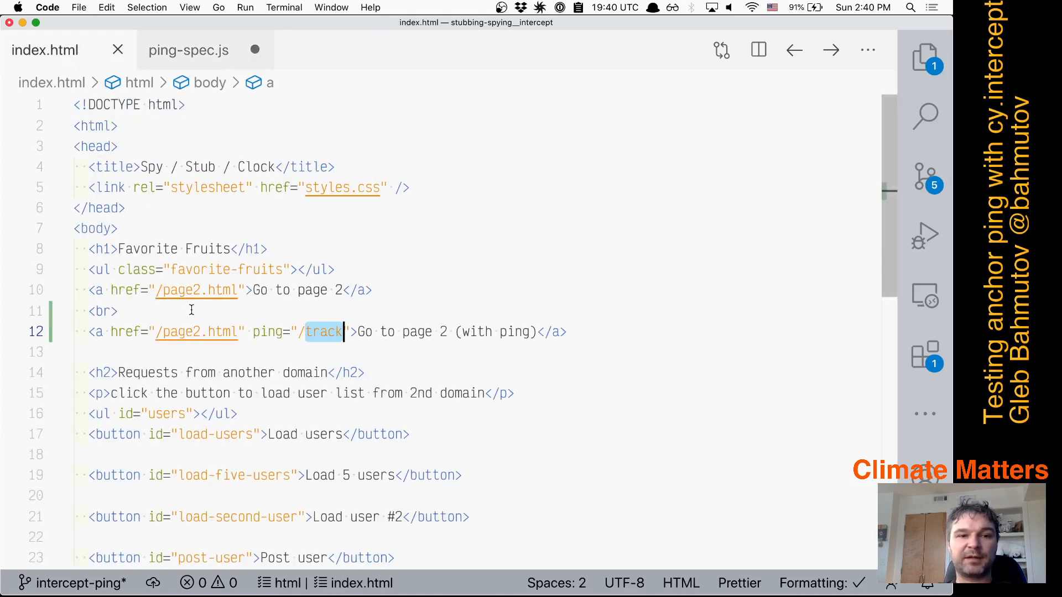
left_click(188, 49)
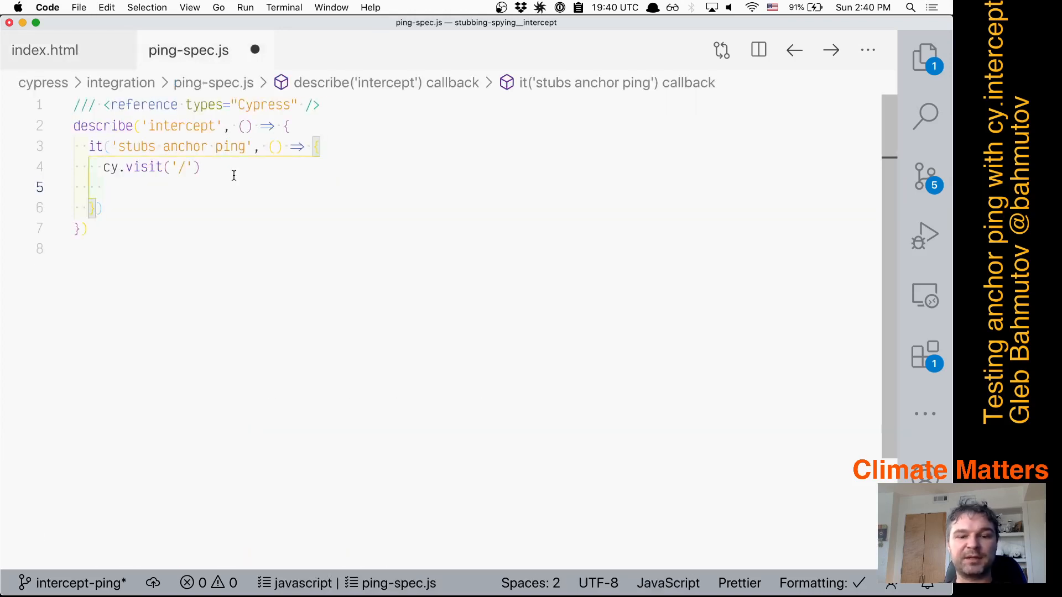
type("cy")
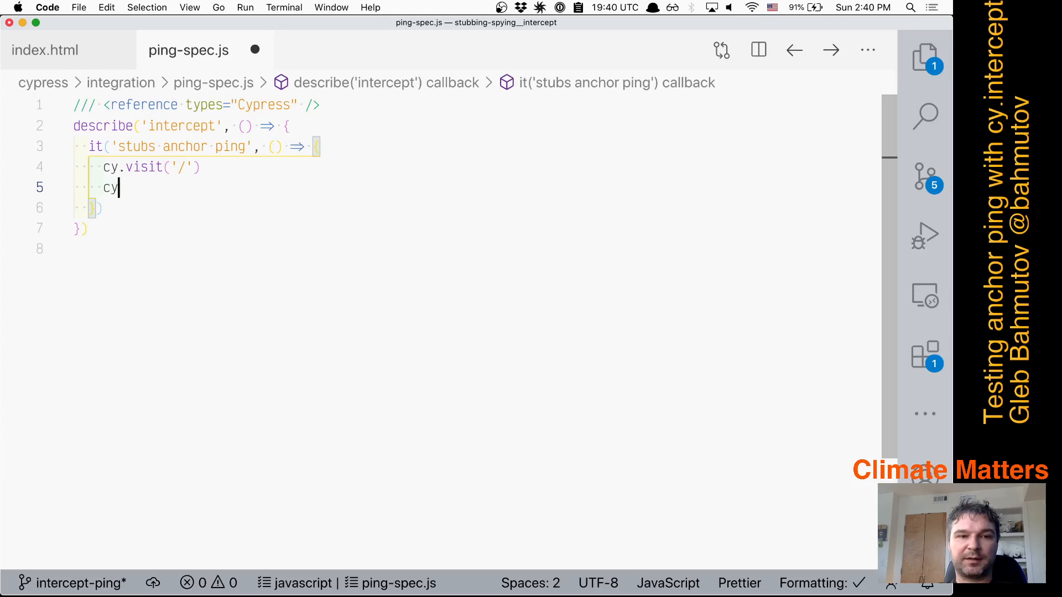
type(".get('")
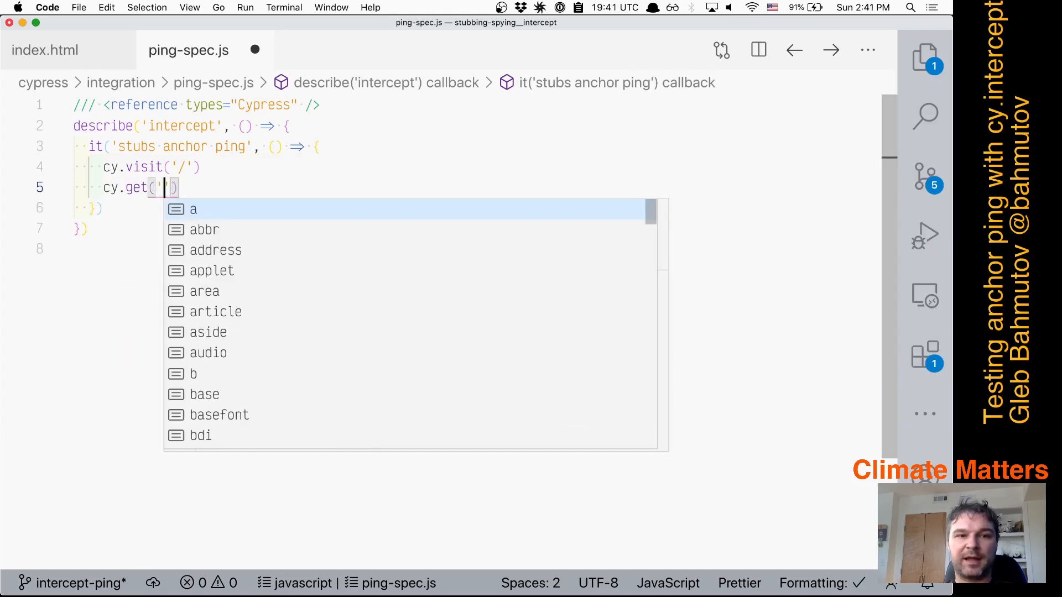
type("a[ping")
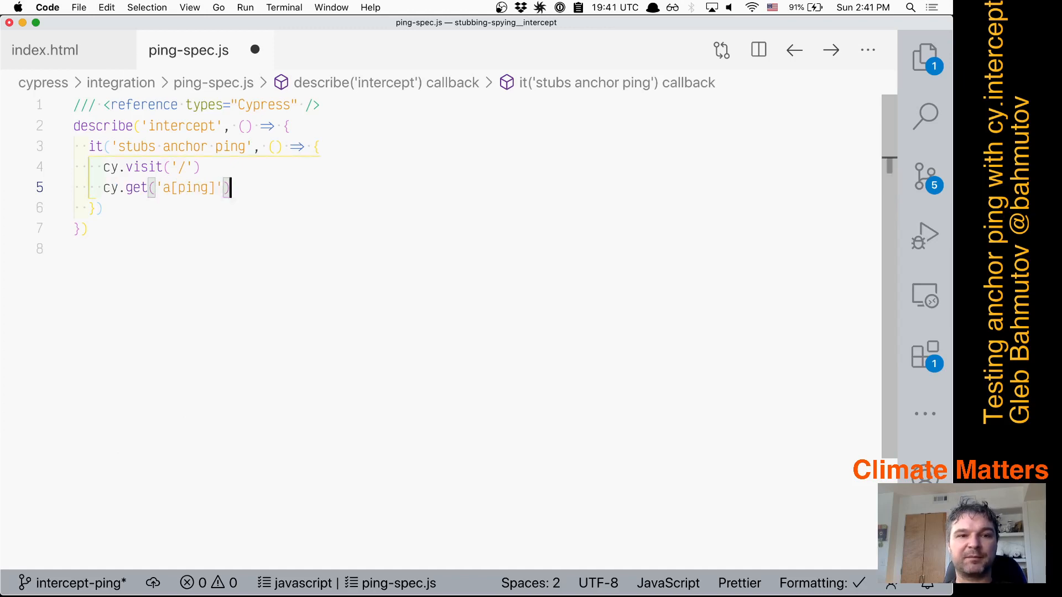
type(".click()")
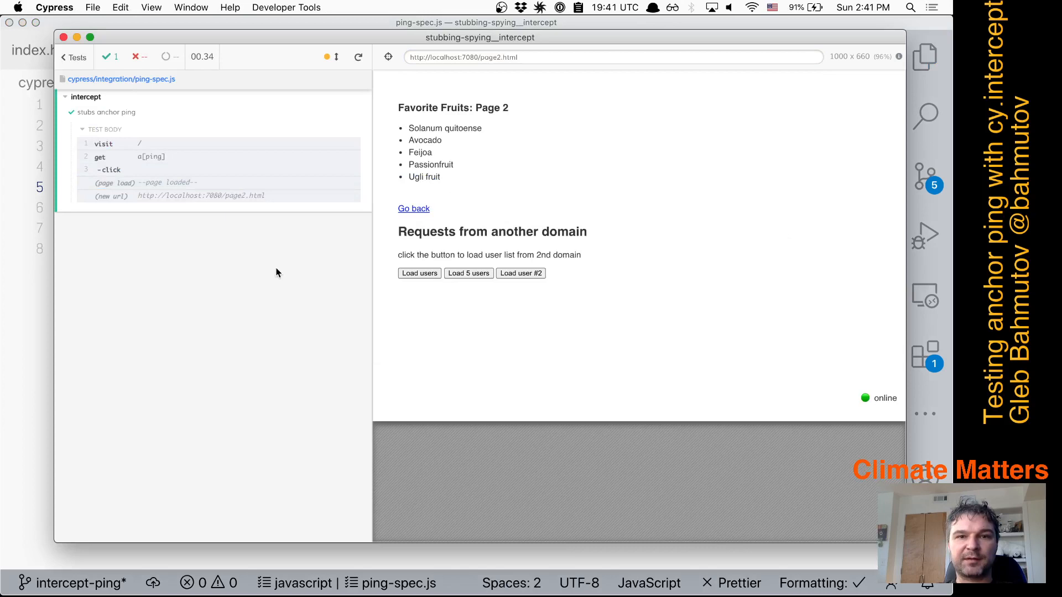
mouse_move(584, 193)
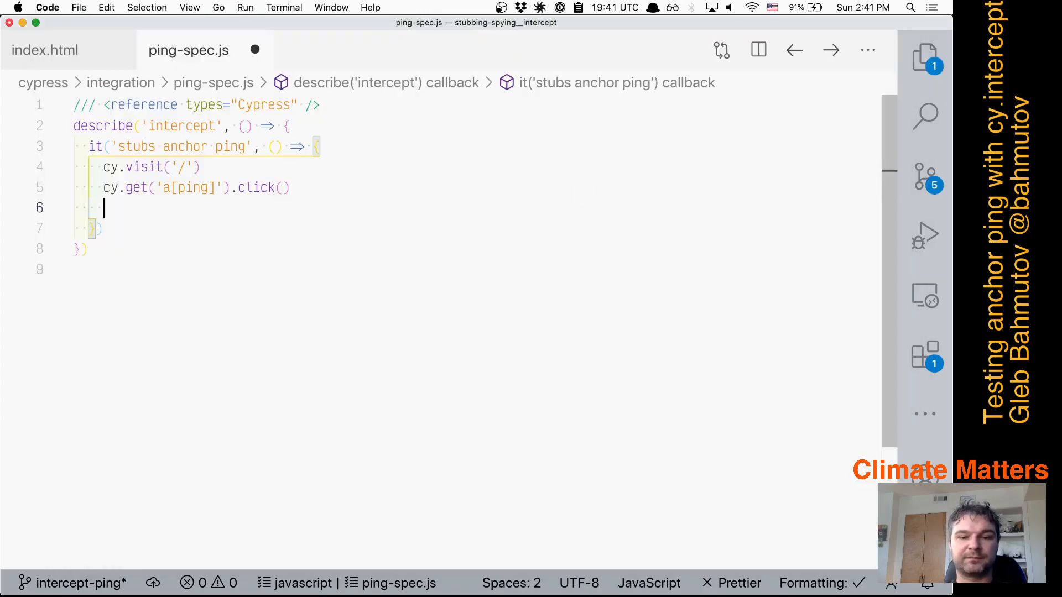
Add cy.location('pathname').should('equal', '/page2.html') to the test
type("cy.location")
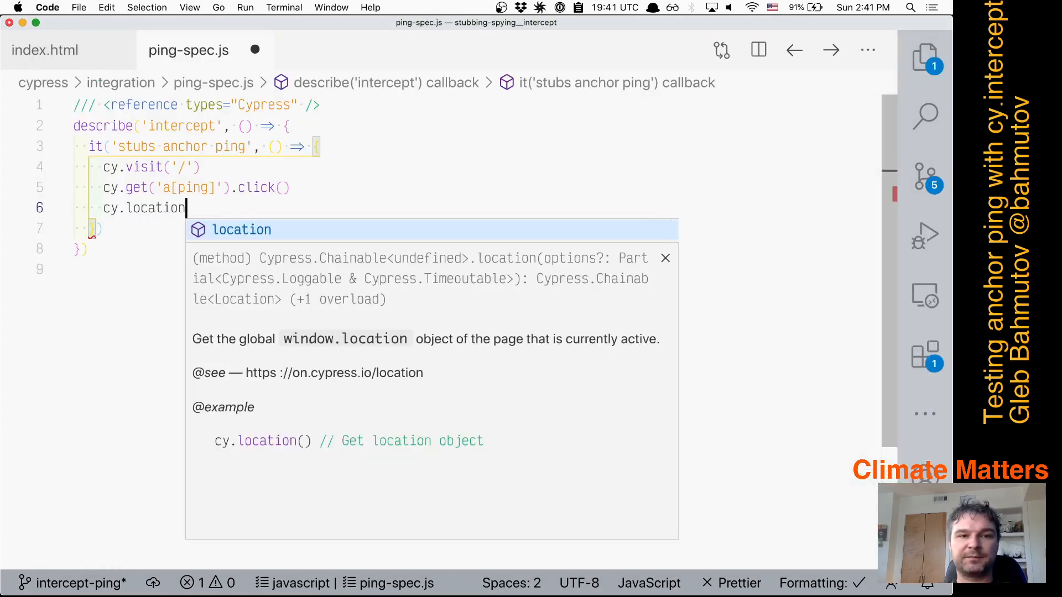
type("('')")
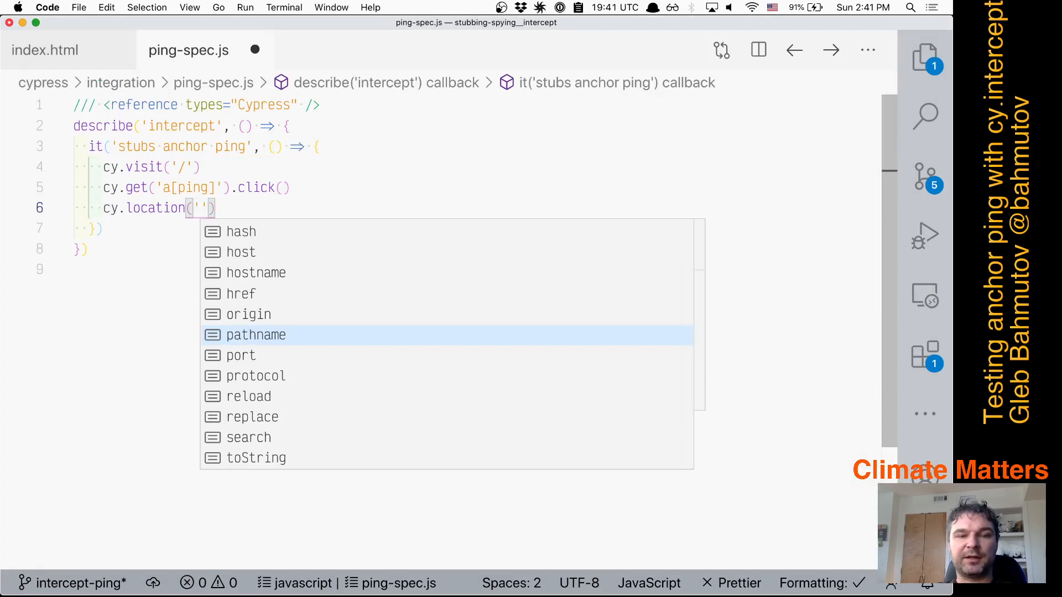
type("pa")
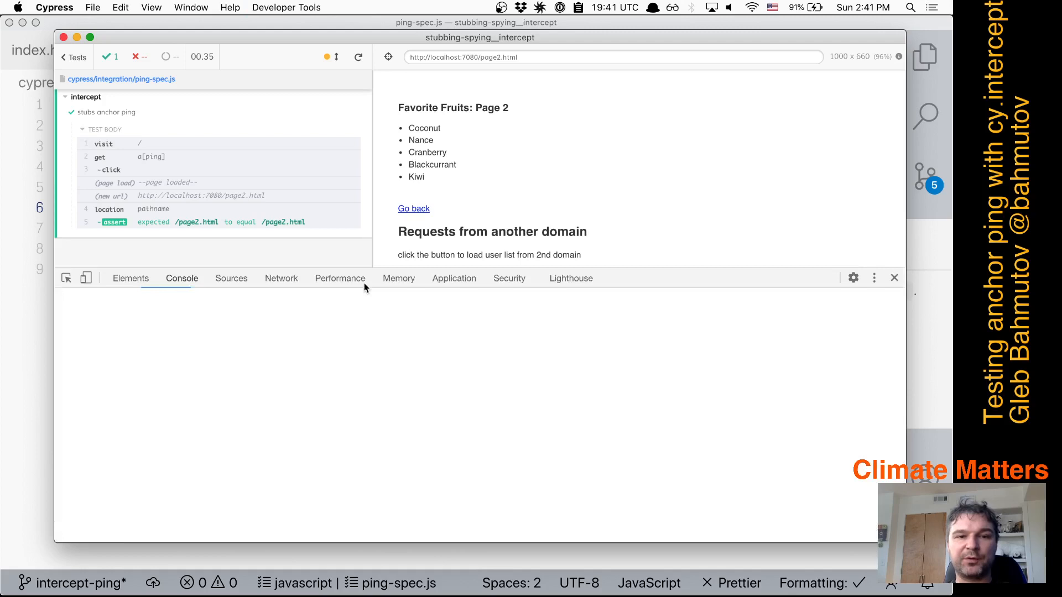
View the test run's POST /track with its 404 response in the Network log, then return to the editor
left_click(280, 277)
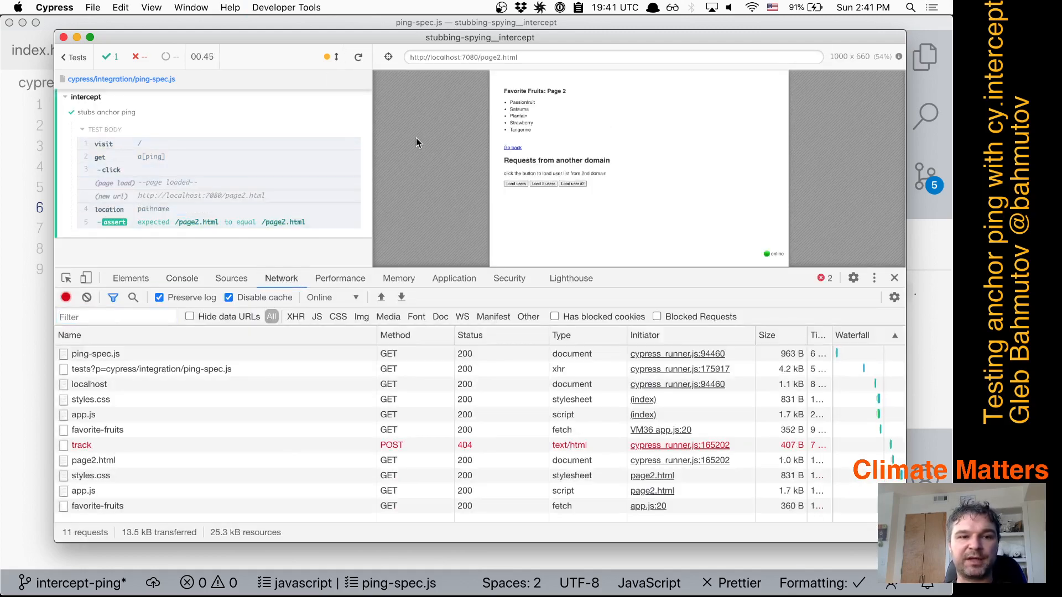
left_click(81, 444)
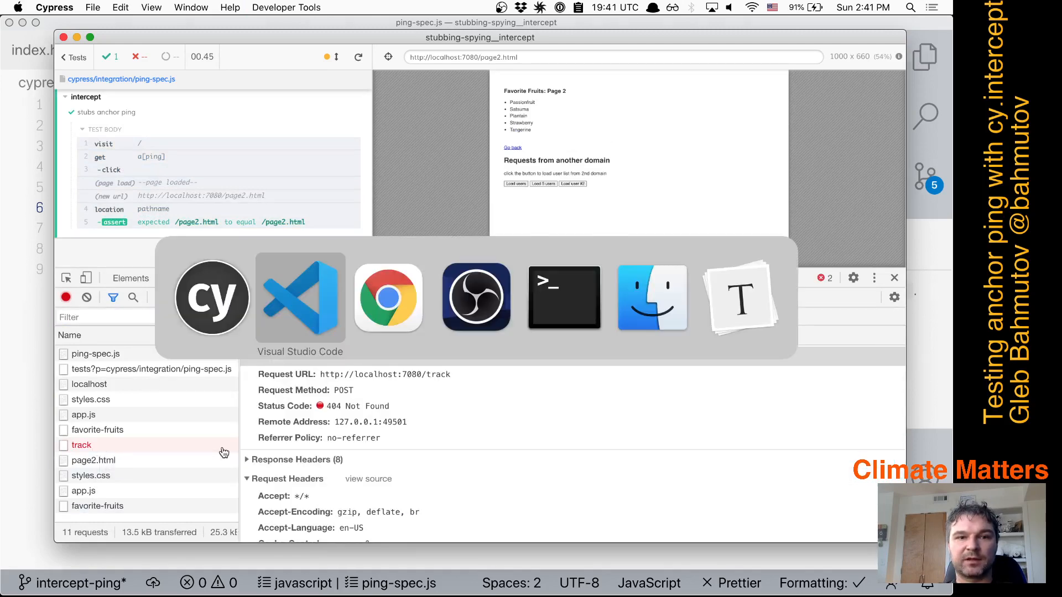
left_click(299, 299)
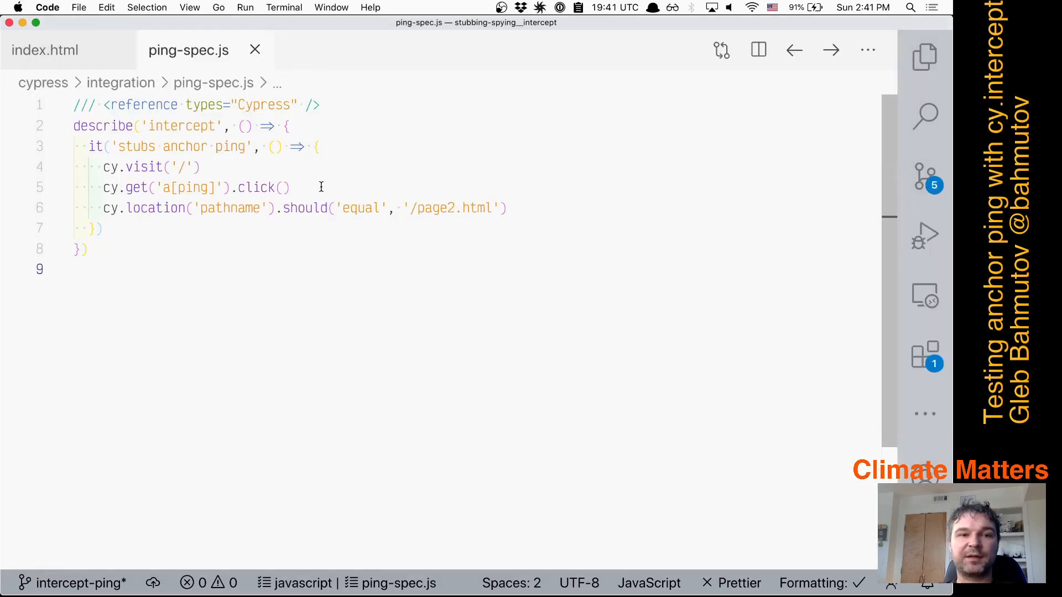
Insert cy.intercept({ method: 'POST', pathname: '/track' }) after cy.visit in ping-spec.js
left_click(184, 167)
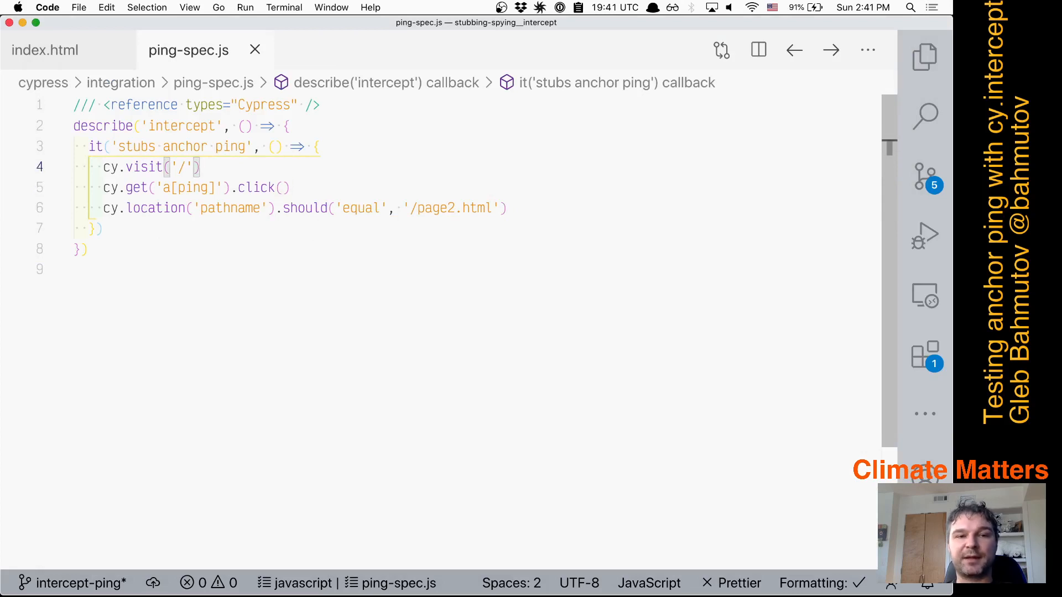
type("cy")
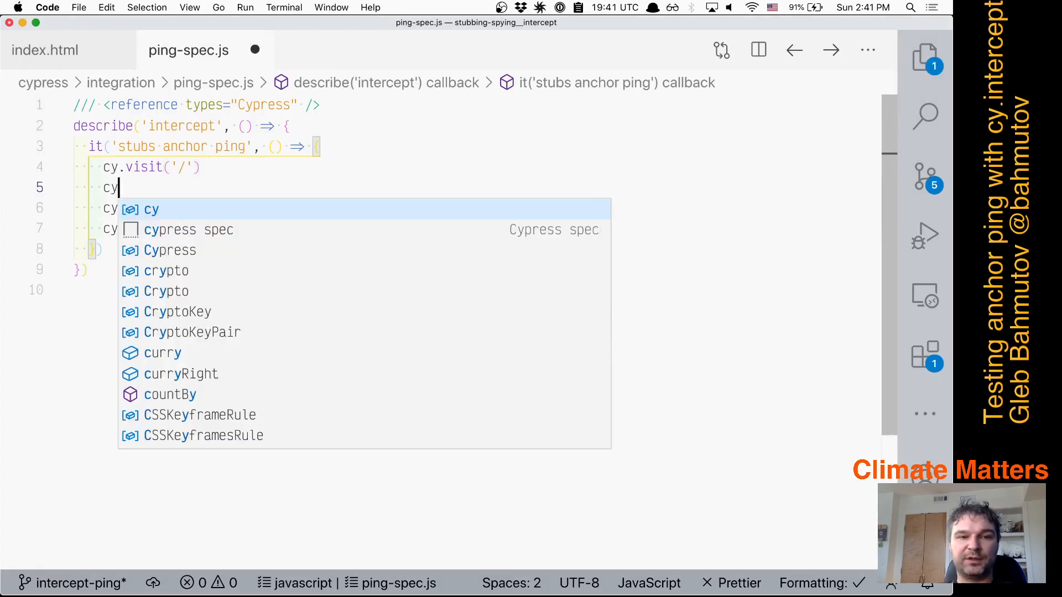
type("intercept(")
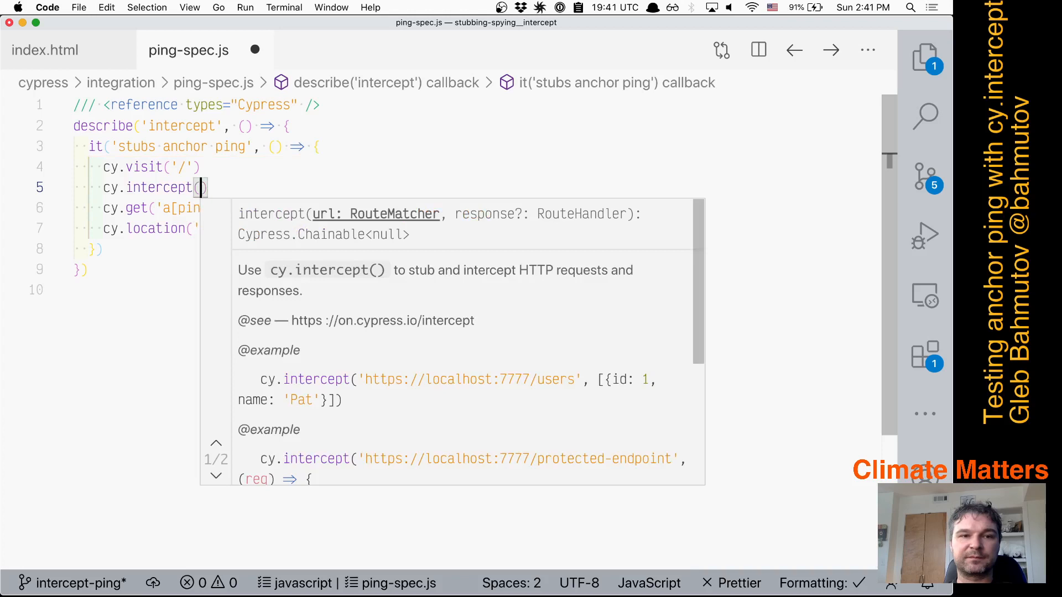
type("{")
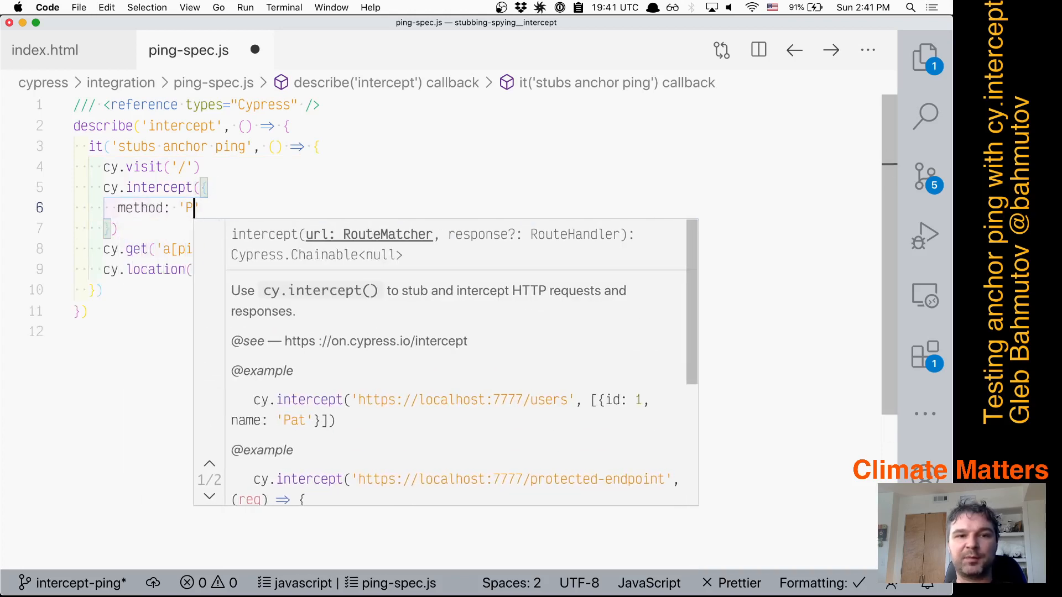
type("OST',")
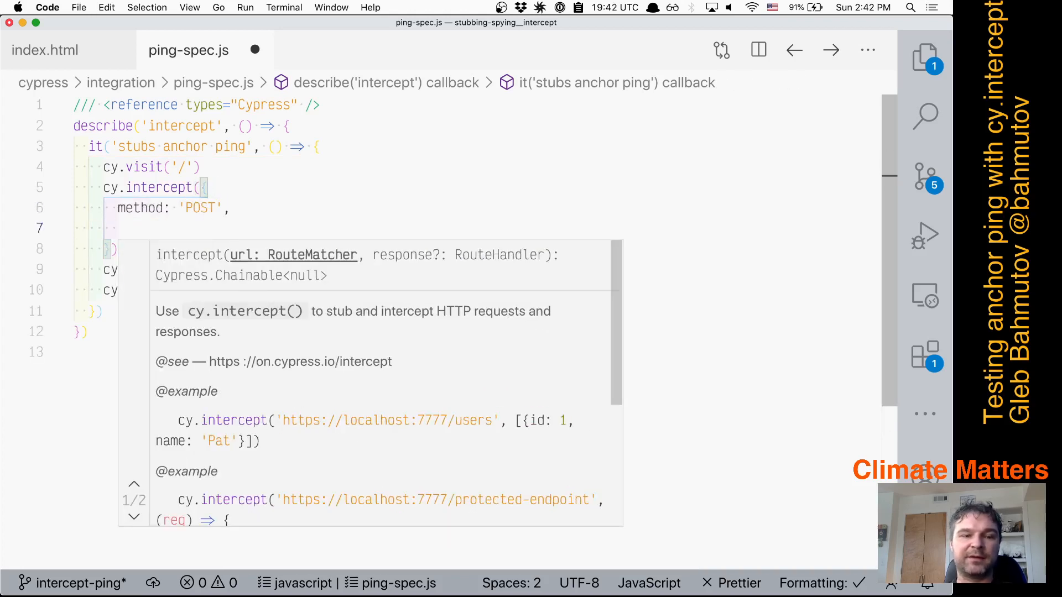
type("pathname:")
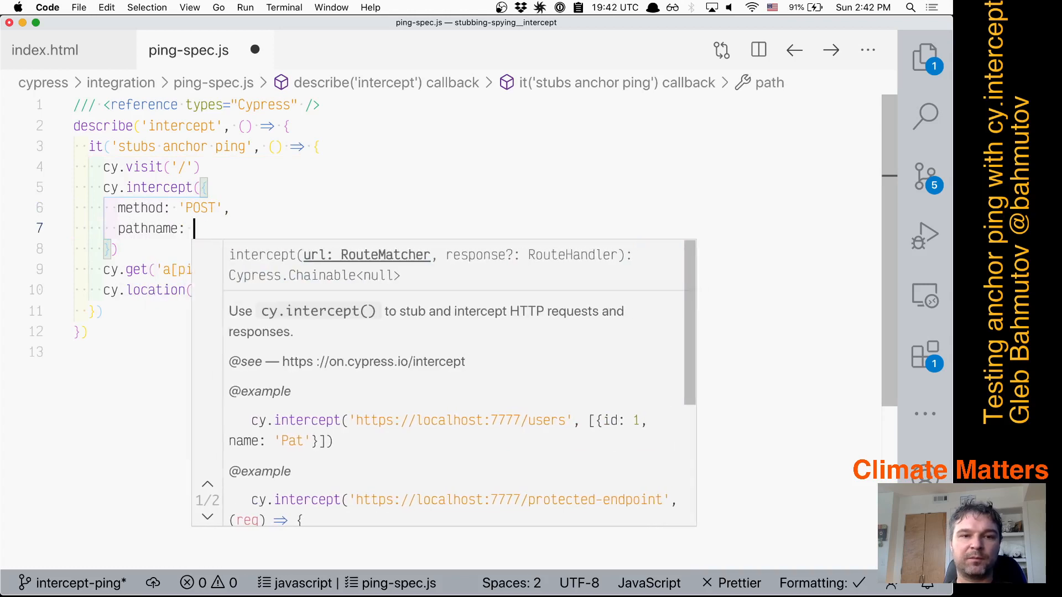
type("'/track'")
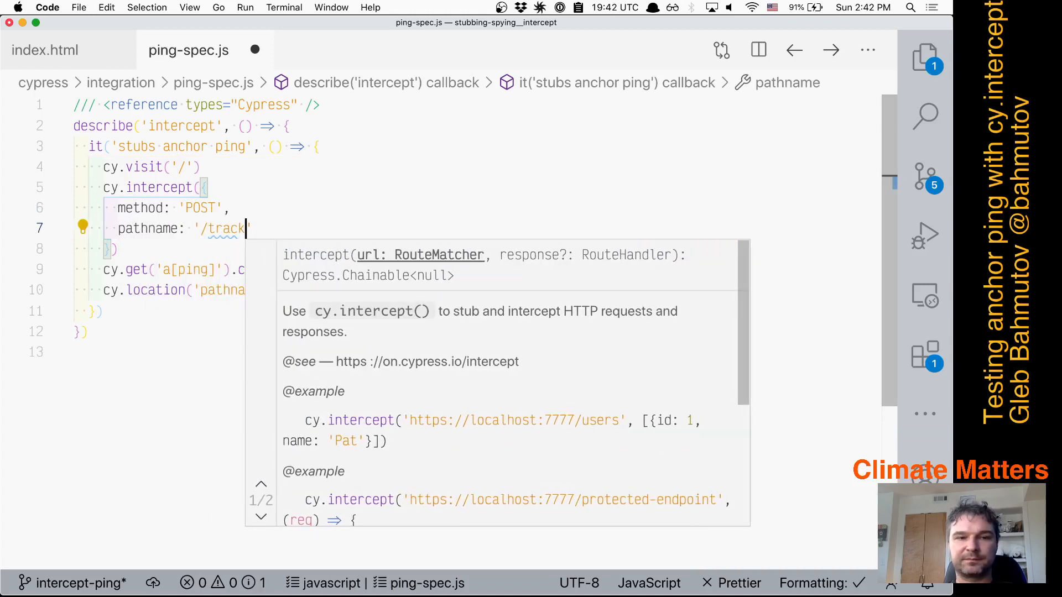
key("Escape")
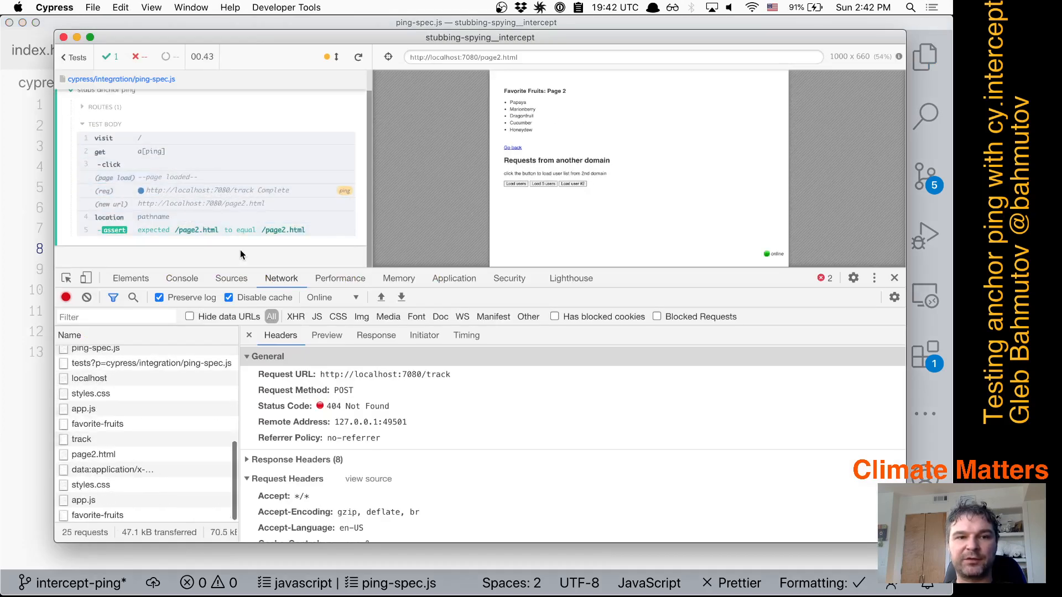
mouse_move(242, 194)
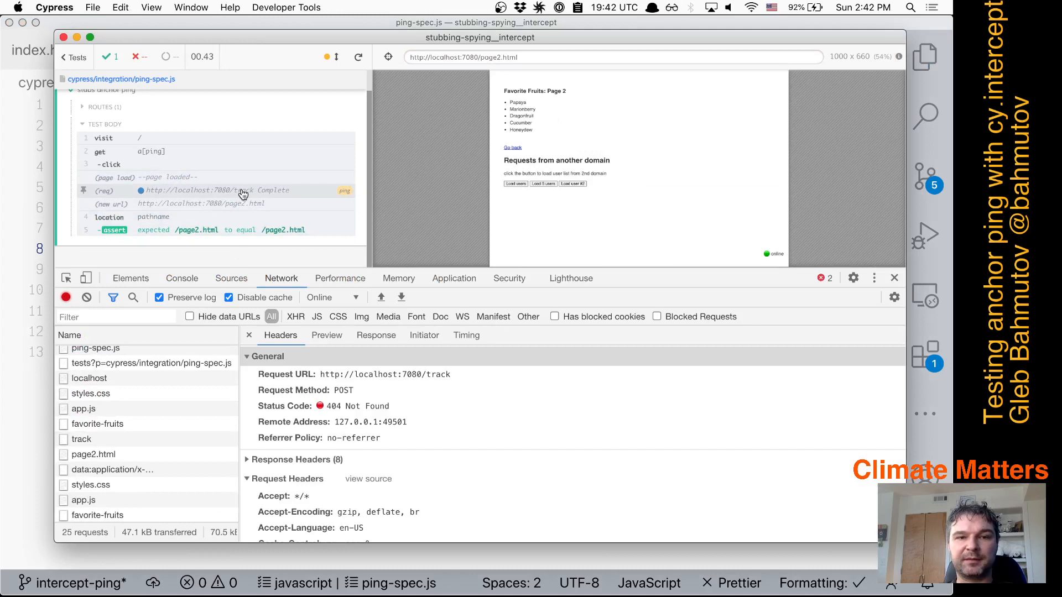
left_click(102, 107)
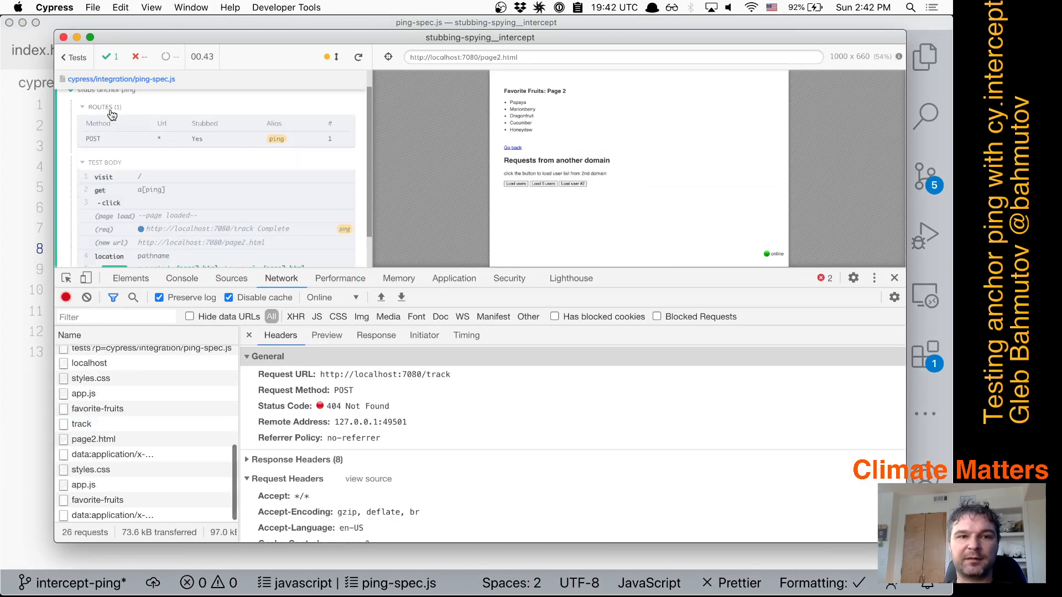
mouse_move(333, 144)
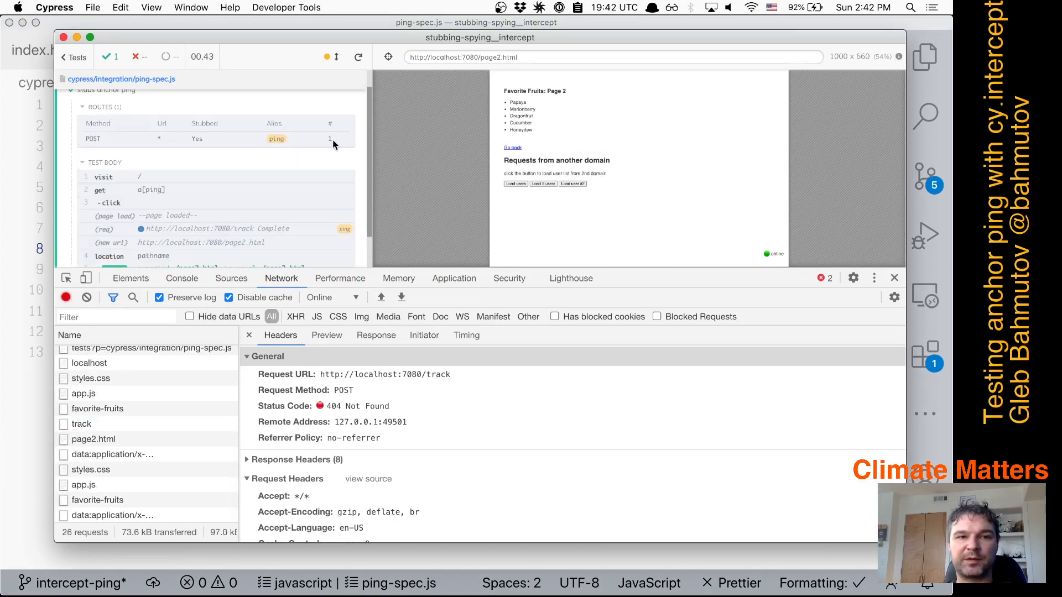
left_click(83, 106)
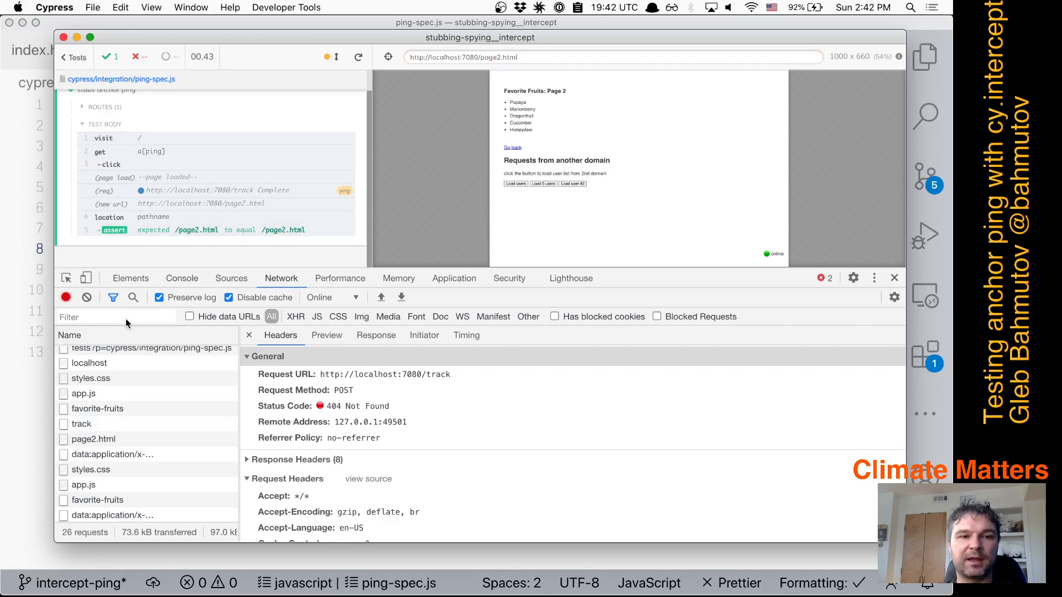
left_click(182, 278)
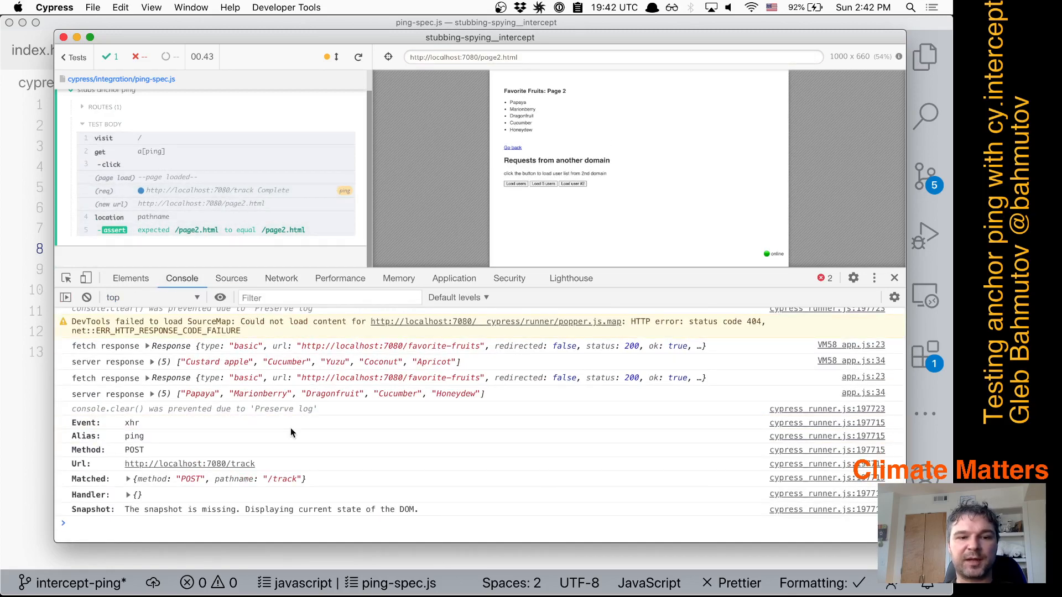
mouse_move(199, 493)
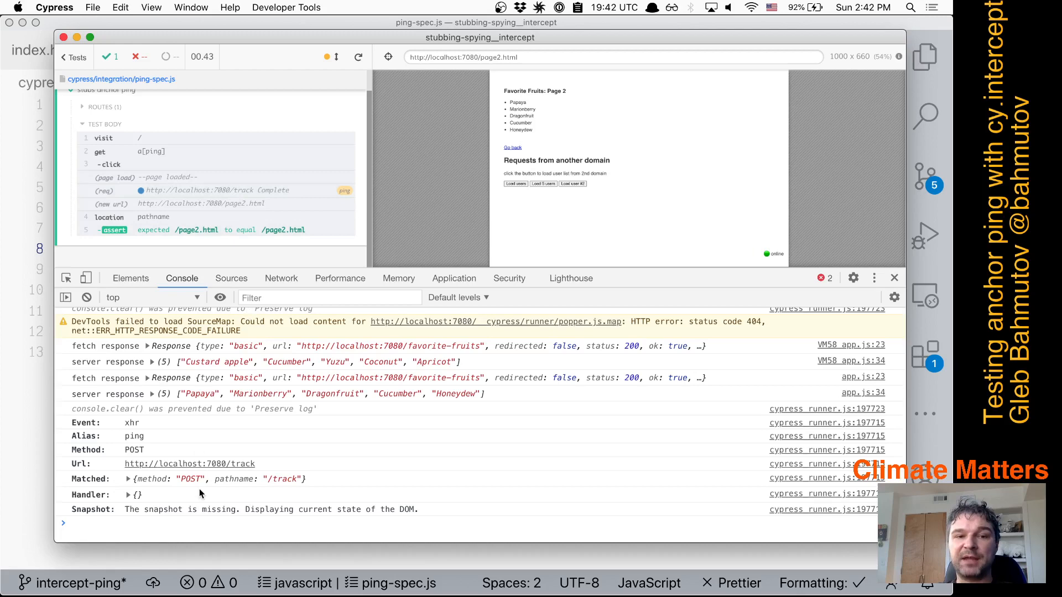
mouse_move(281, 278)
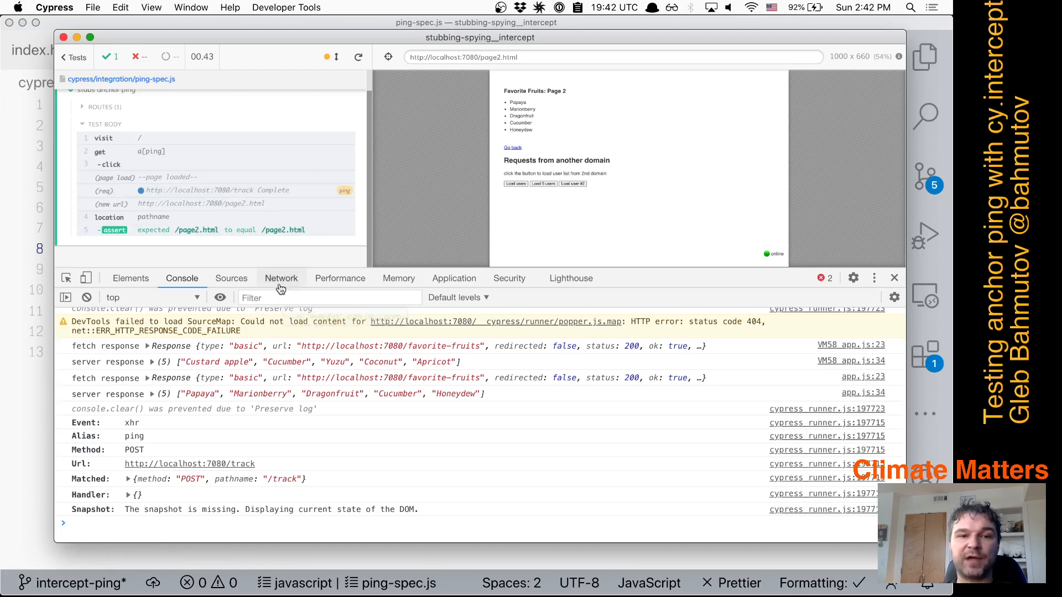
left_click(281, 278)
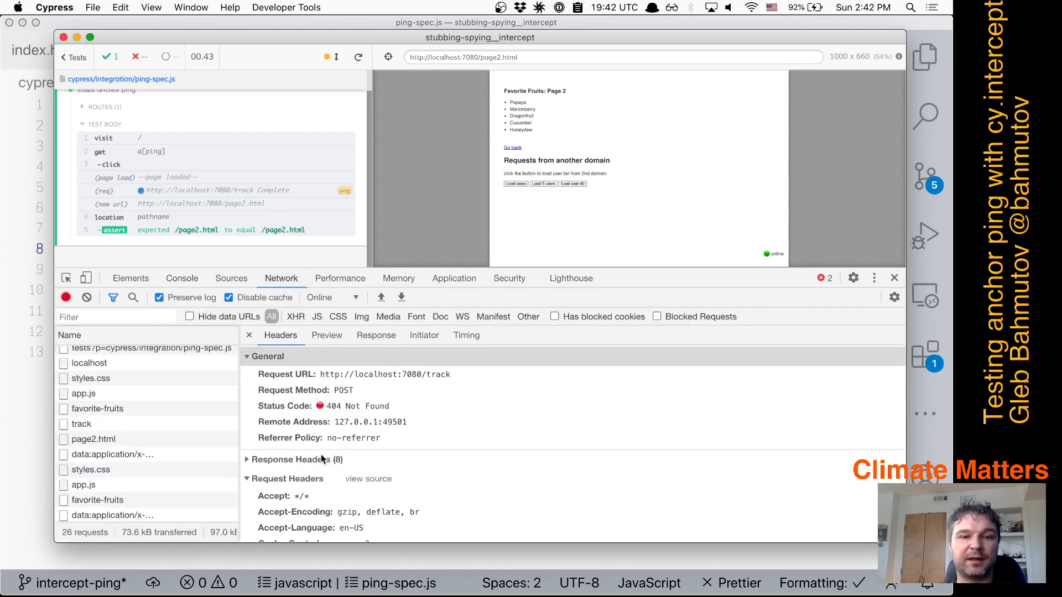
scroll("down", 3)
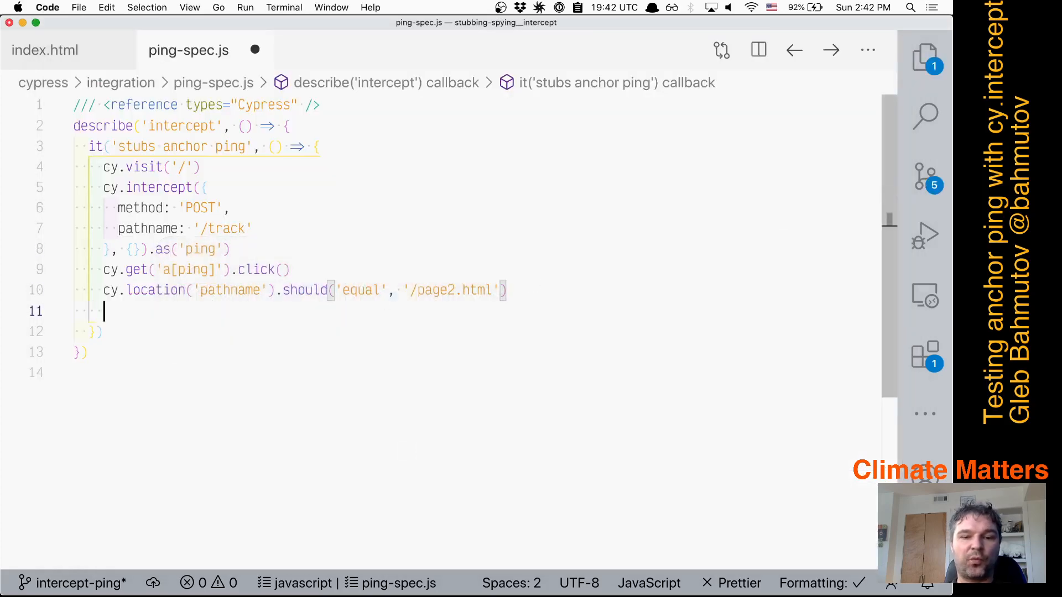
type("cy.wait('@ping').its('respon")
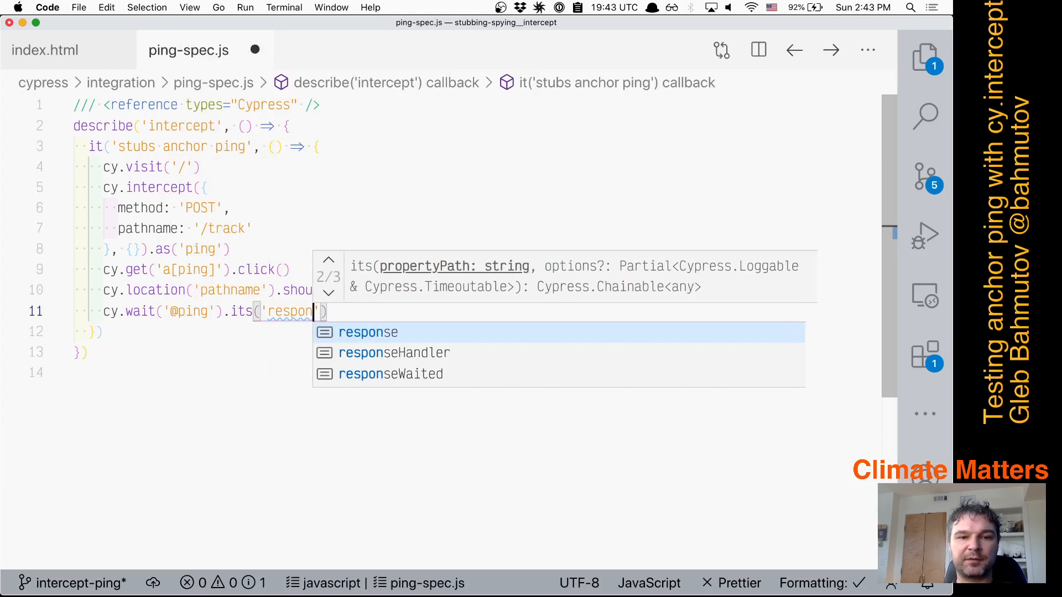
type("request.head")
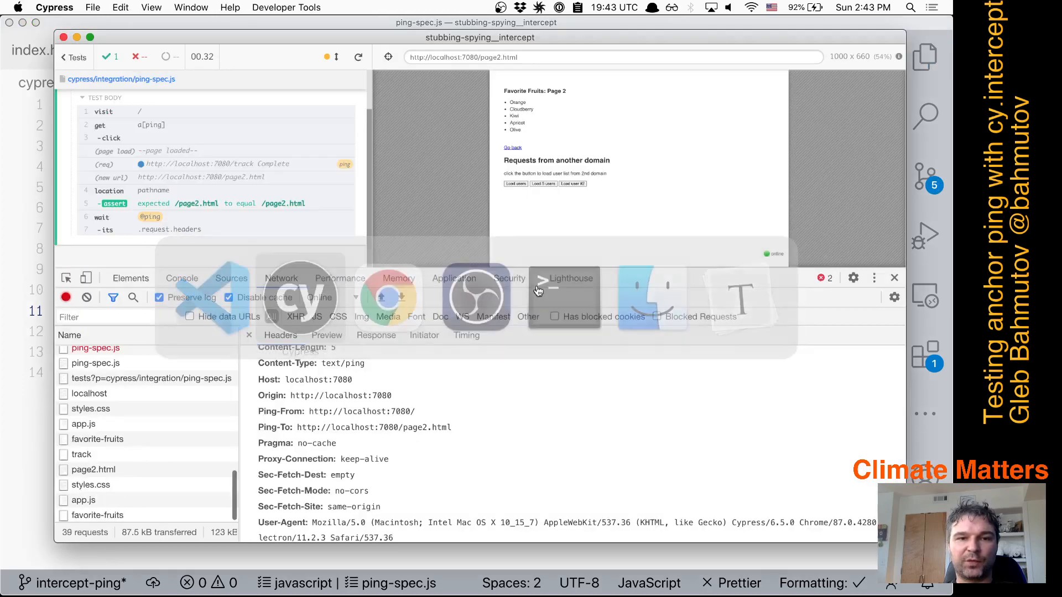
Print the yielded request.headers from the Command Log to the console and expand the object
left_click(181, 277)
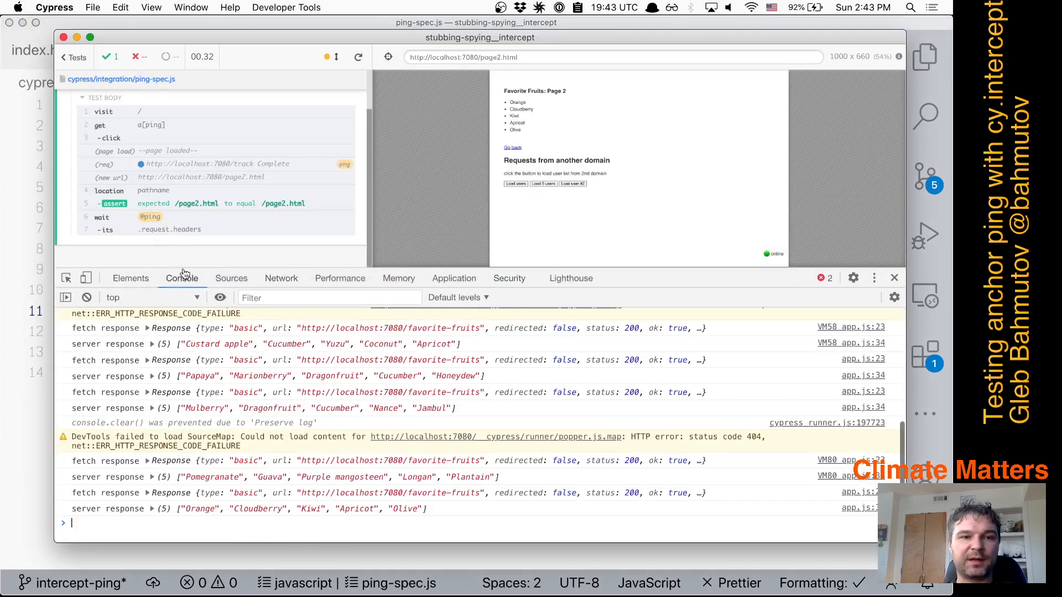
left_click(136, 229)
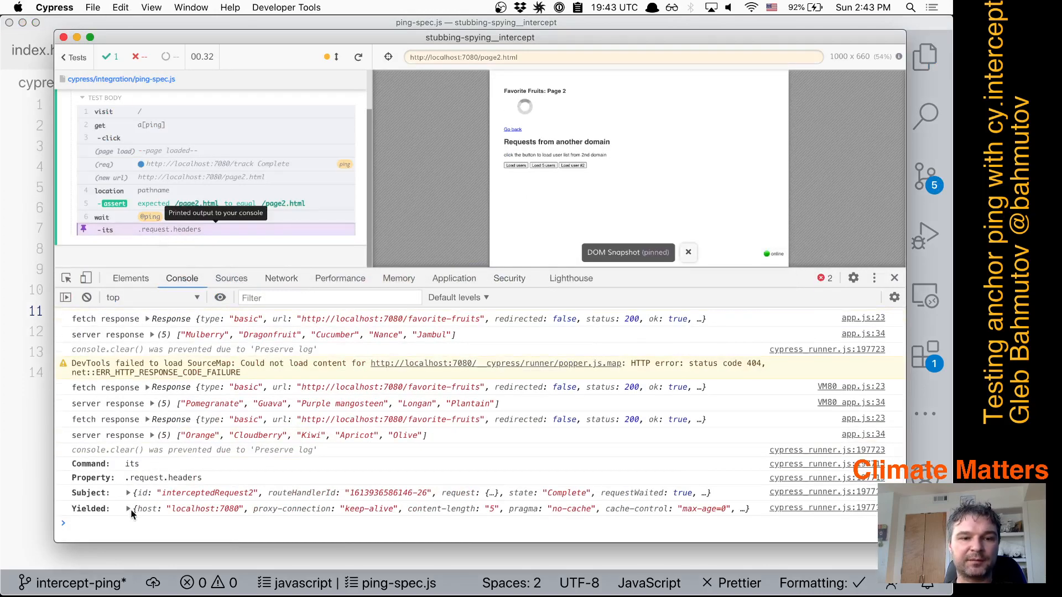
left_click(129, 509)
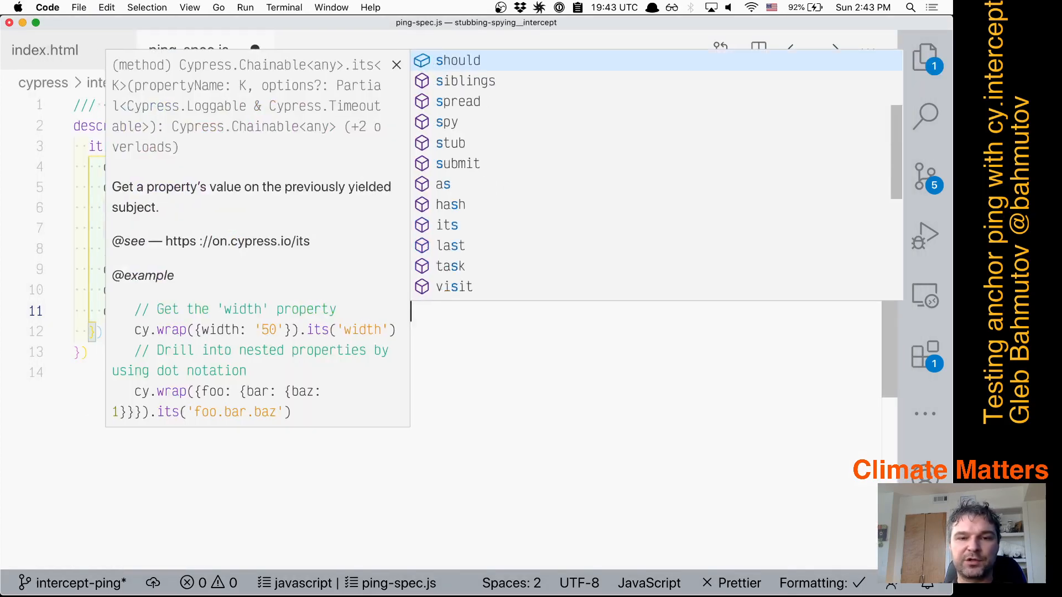
type("deep.e')")
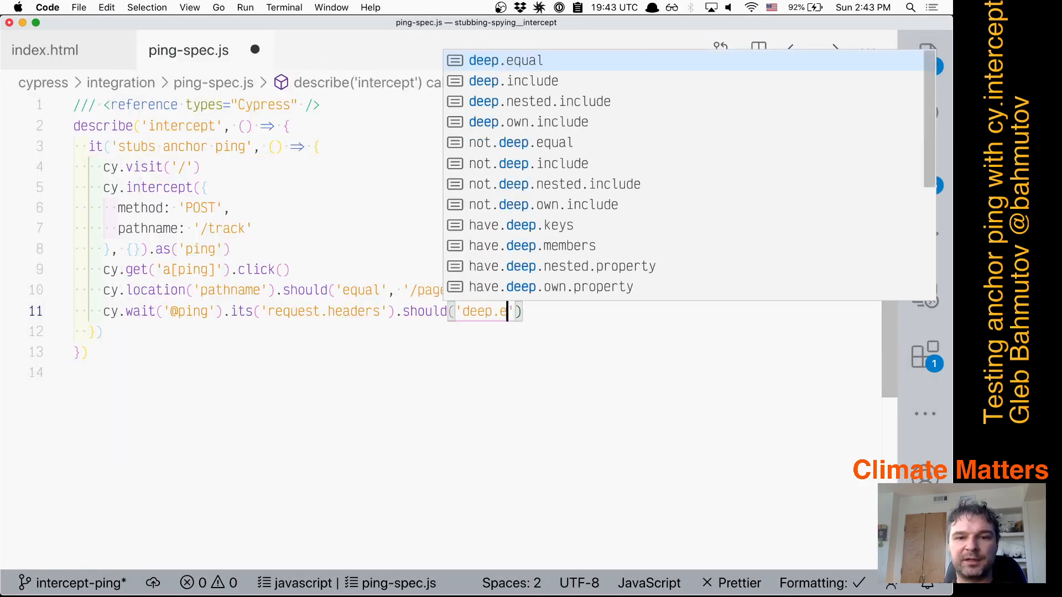
key("Backspace")
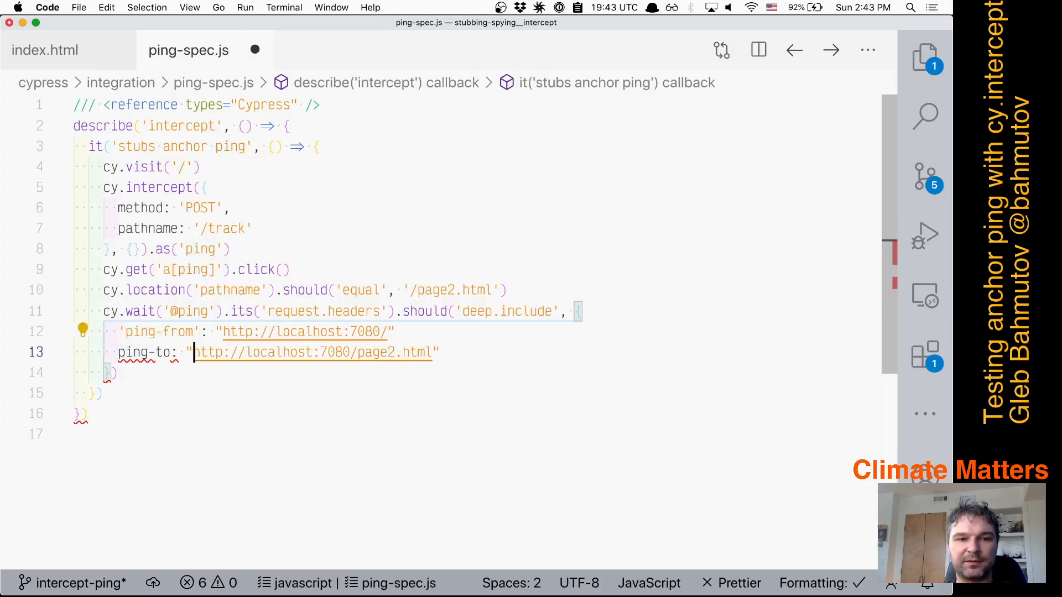
double_click(145, 353)
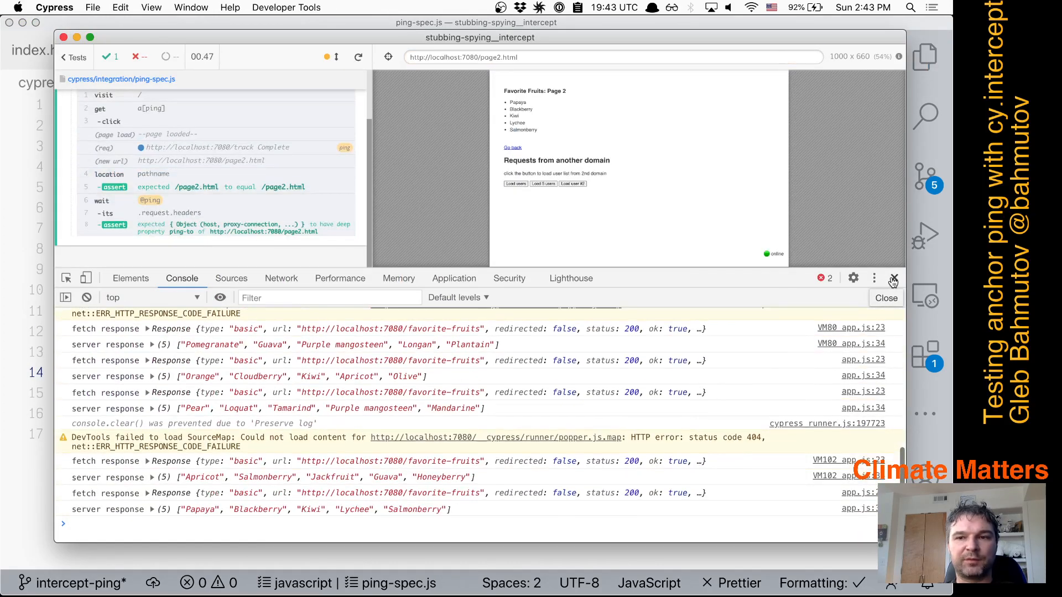
Dismiss DevTools and step through the passing run's snapshots up to the page-2 pathname check
left_click(893, 278)
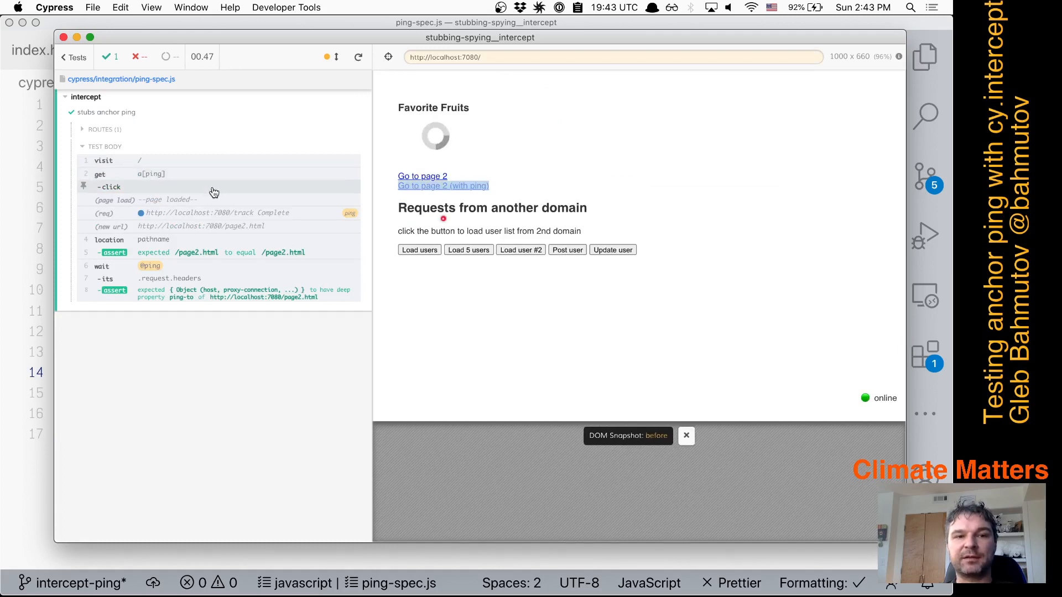
left_click(443, 186)
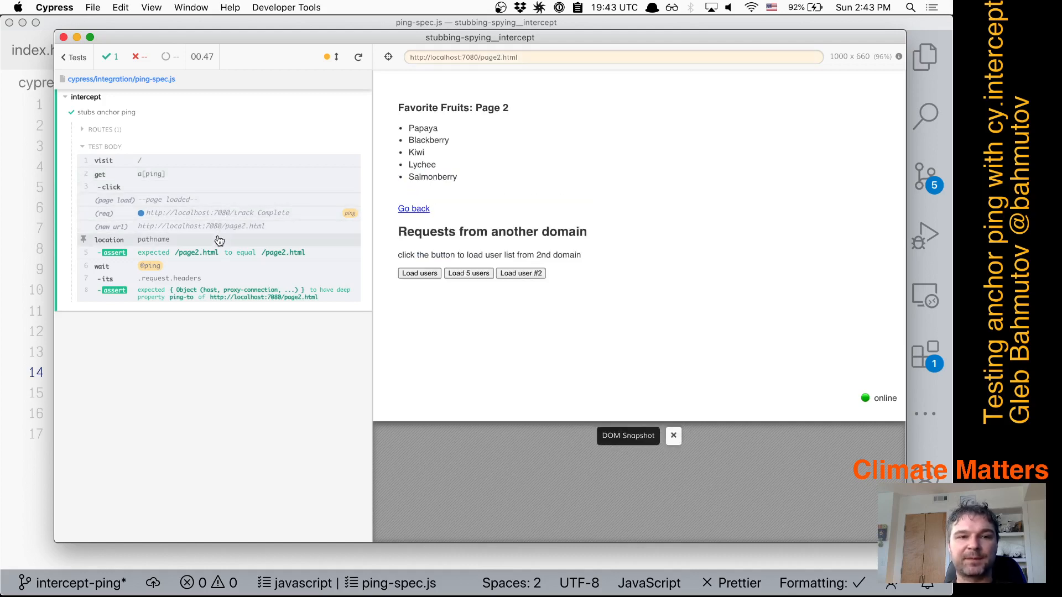
mouse_move(230, 221)
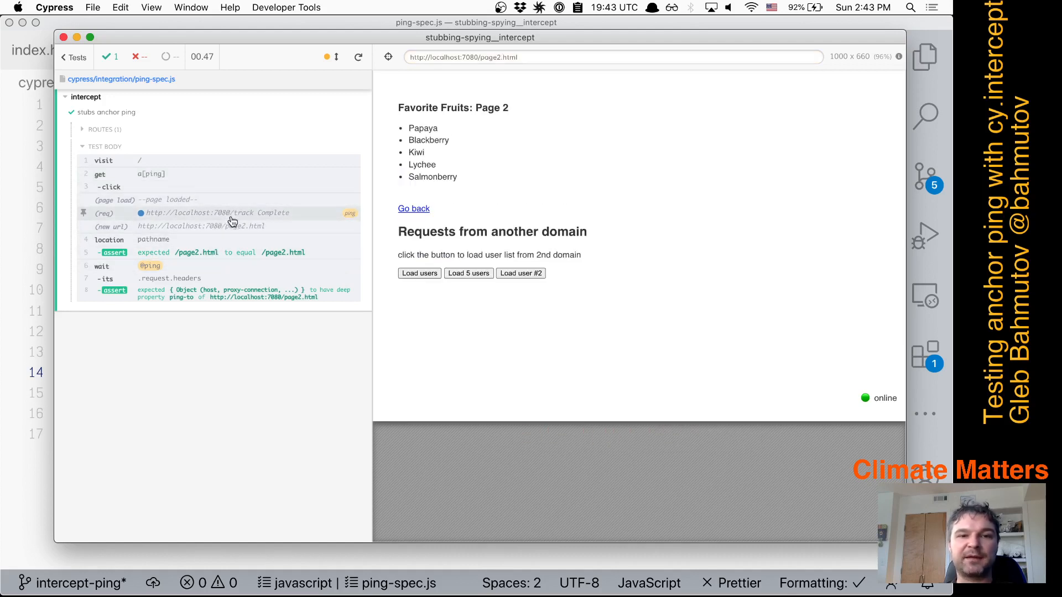
mouse_move(369, 417)
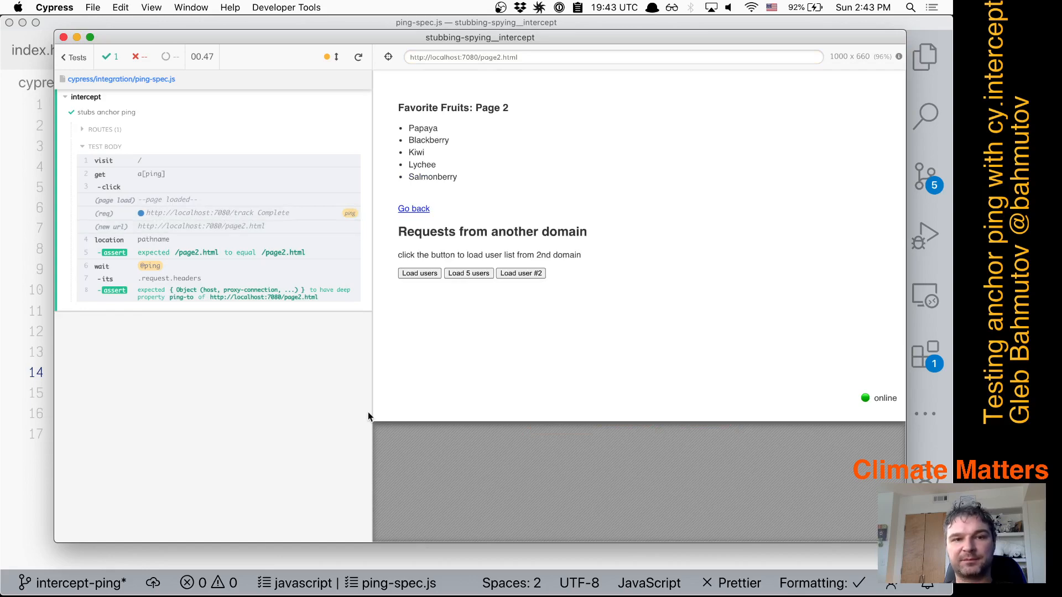